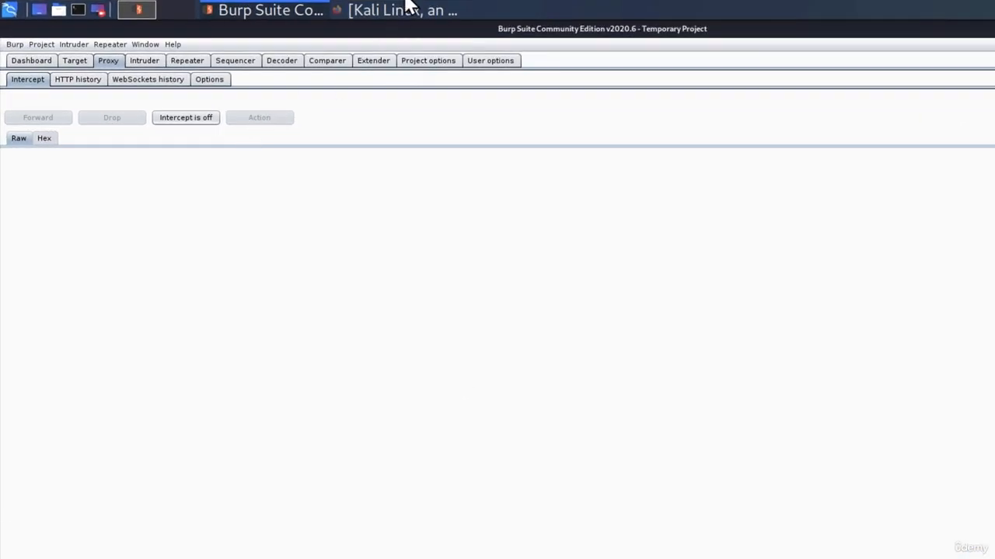
- Leave Burp interception off and switch to the Firefox window showing the DVWA login page
{"action": "left_click", "coordinate": [394, 11]}
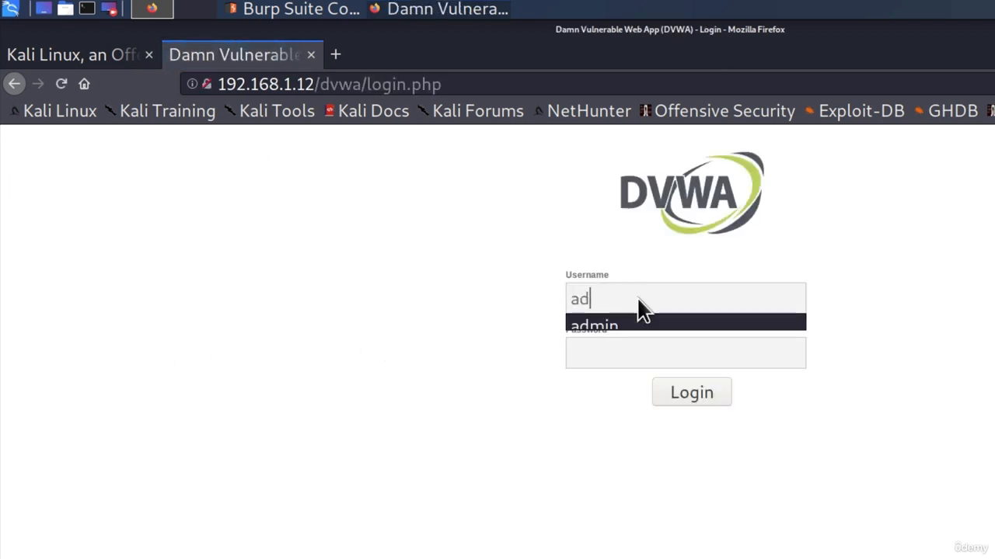
- Log in as admin with the password, zoom the page to 150%, and go to DVWA Security
{"action": "type", "text": "password"}
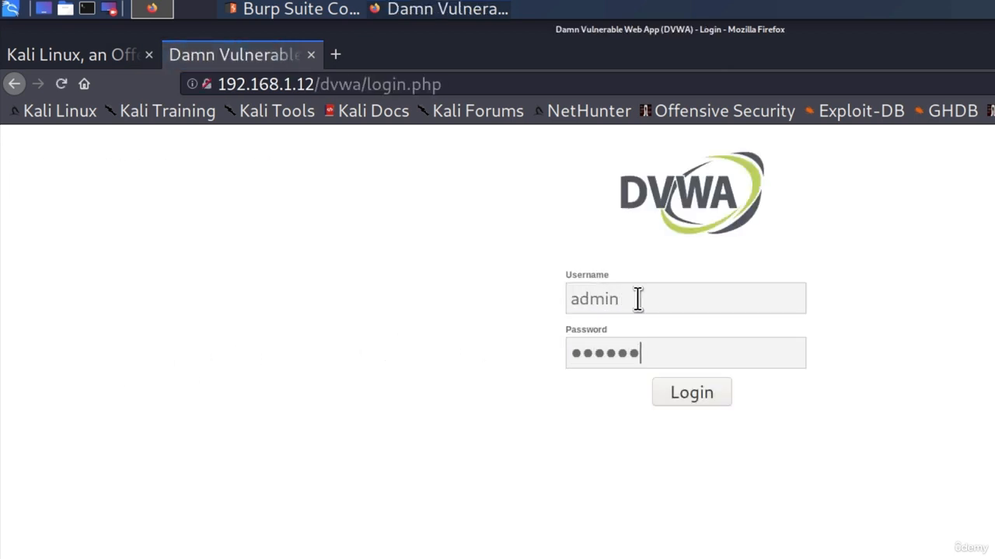
{"action": "left_click", "coordinate": [691, 392]}
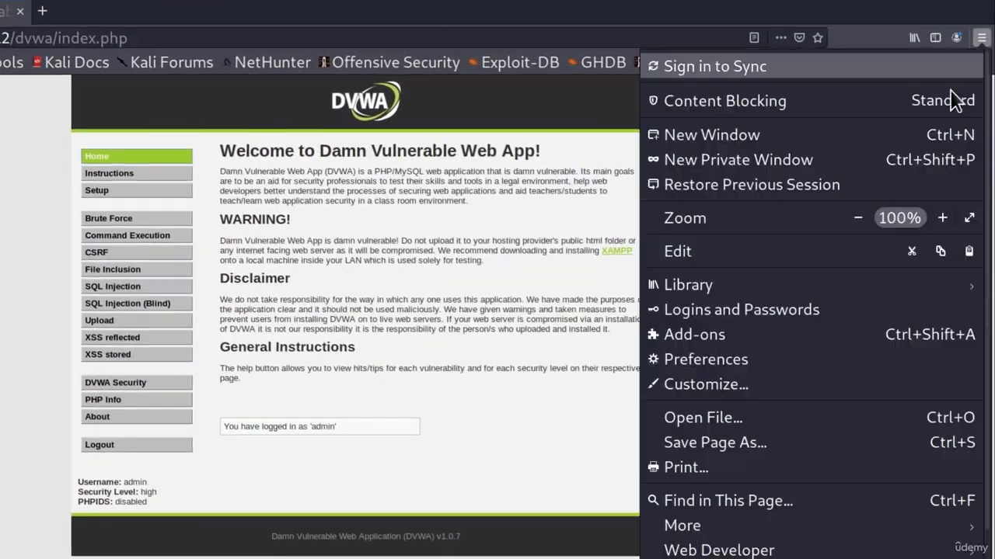
{"action": "left_click", "coordinate": [942, 218]}
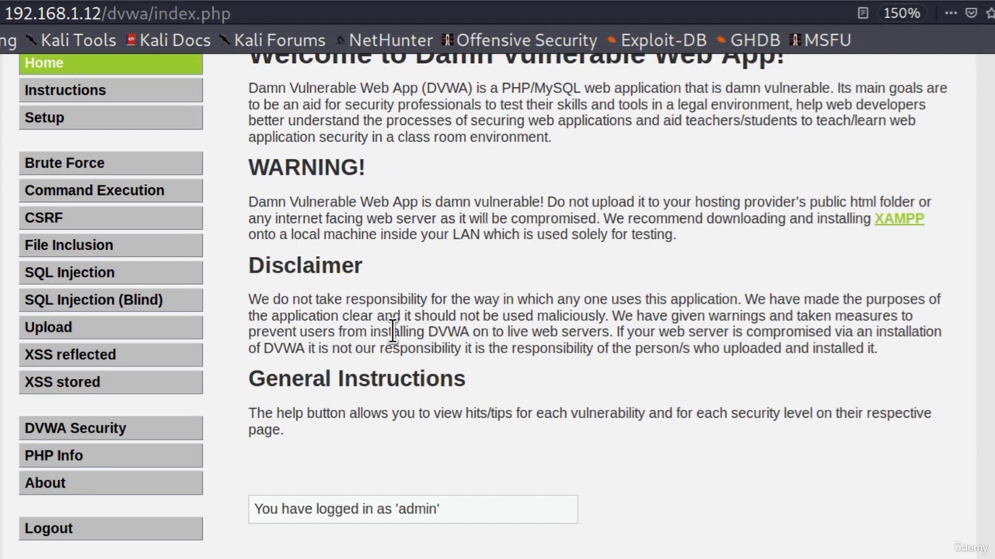
{"action": "left_click", "coordinate": [76, 428]}
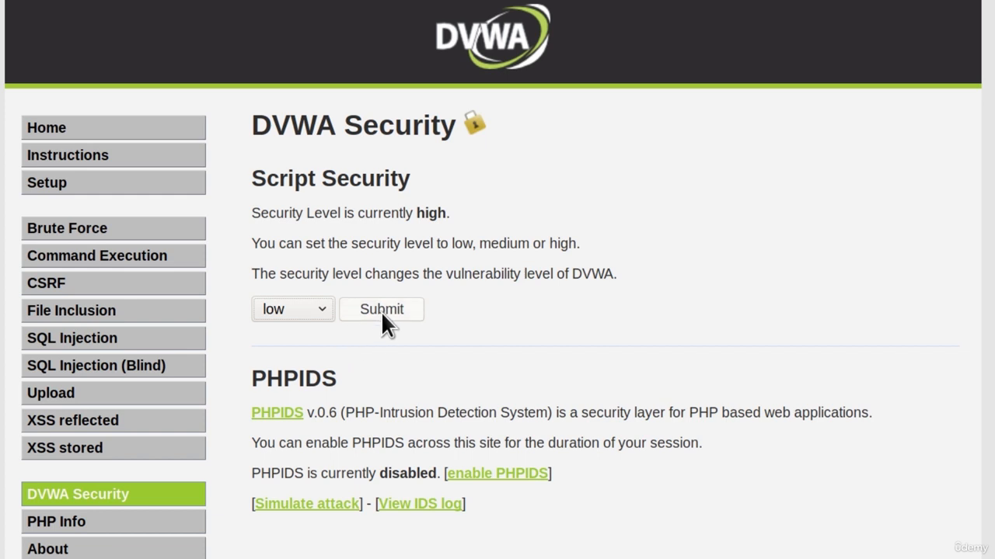
- Choose medium in the DVWA Security level dropdown
{"action": "left_click", "coordinate": [381, 310]}
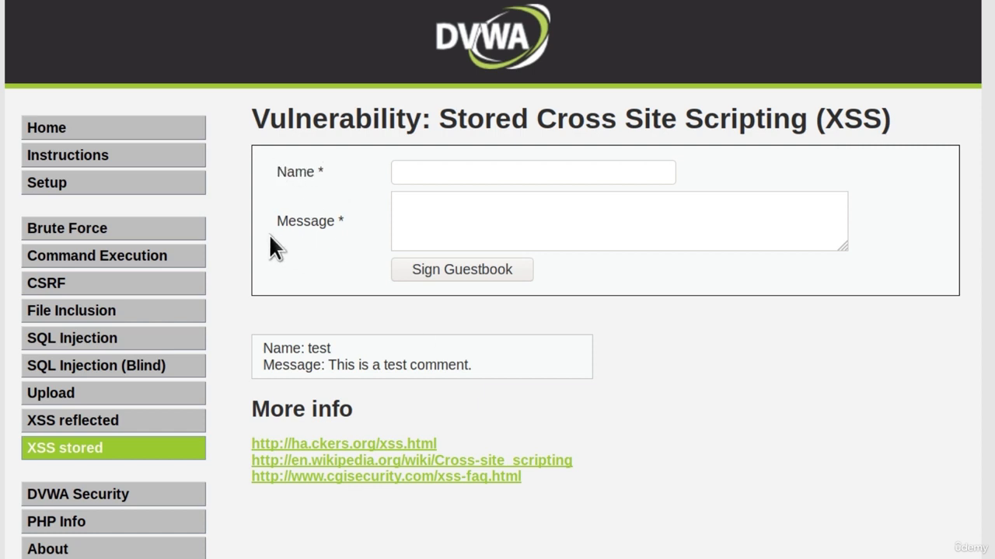
{"action": "mouse_move", "coordinate": [373, 241]}
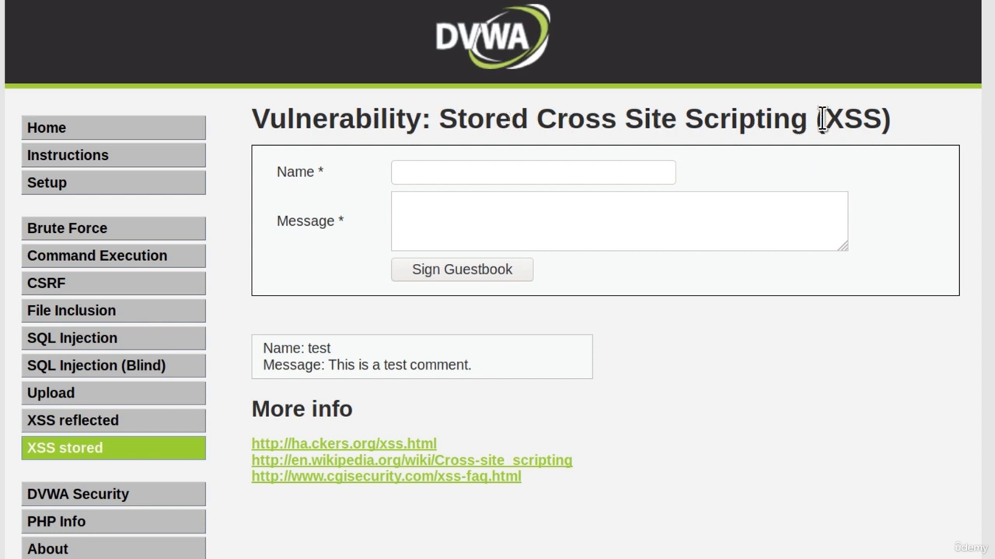
{"action": "mouse_move", "coordinate": [577, 113]}
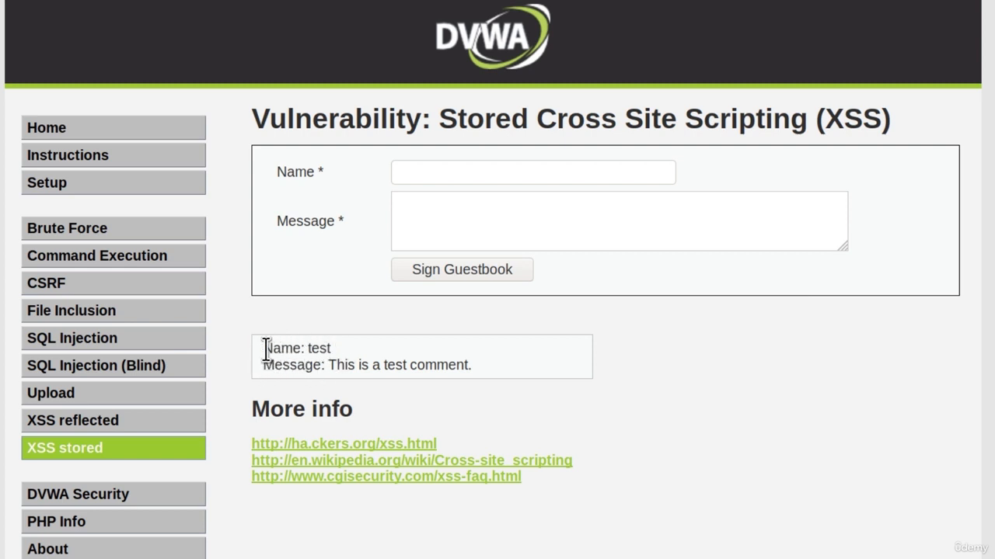
{"action": "double_click", "coordinate": [285, 348]}
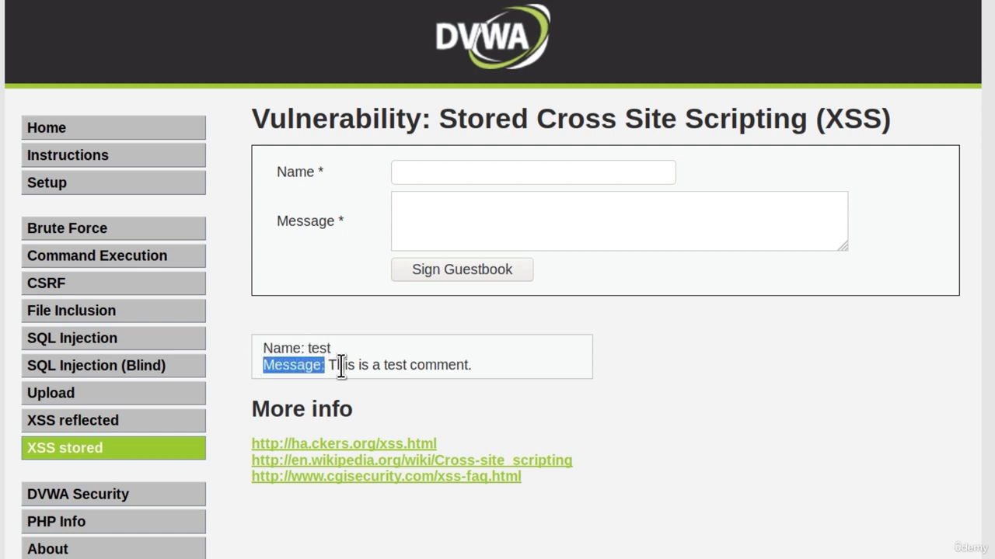
{"action": "left_click_drag", "start_coordinate": [329, 365], "coordinate": [466, 364]}
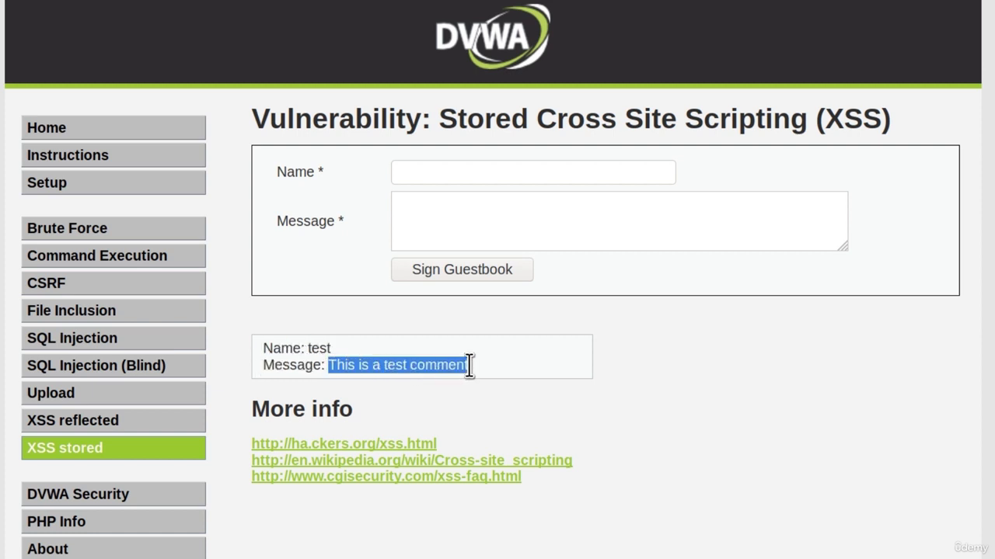
{"action": "left_click", "coordinate": [503, 376]}
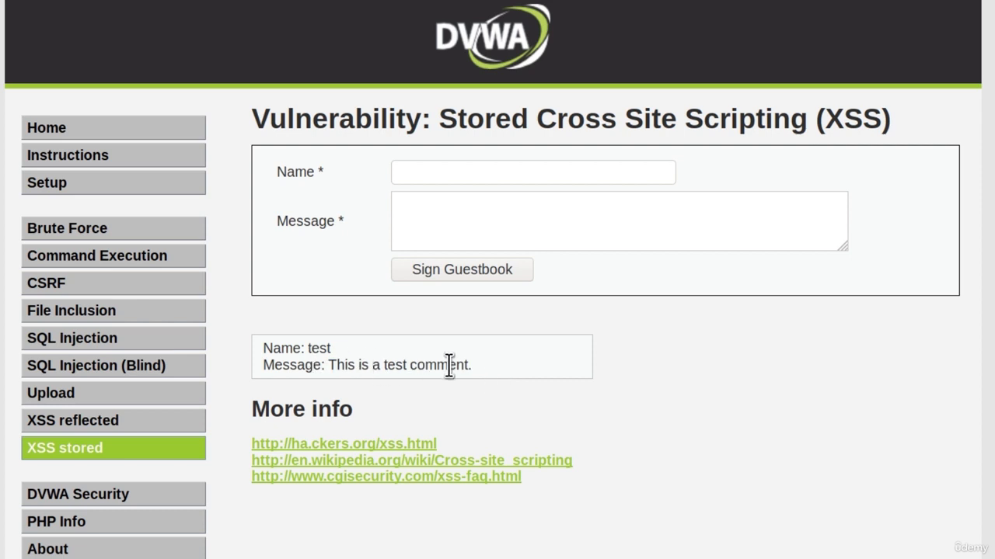
{"action": "mouse_move", "coordinate": [404, 375]}
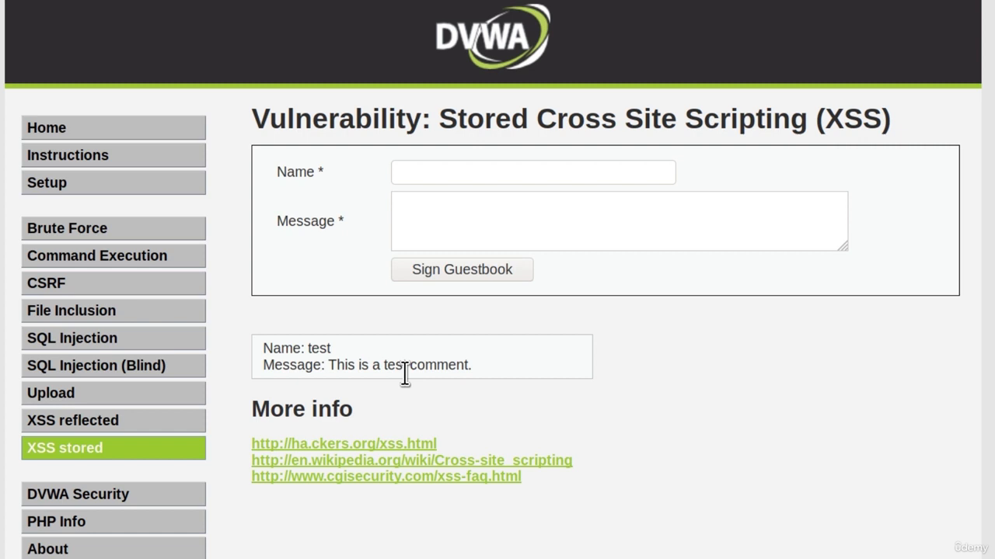
{"action": "mouse_move", "coordinate": [372, 196]}
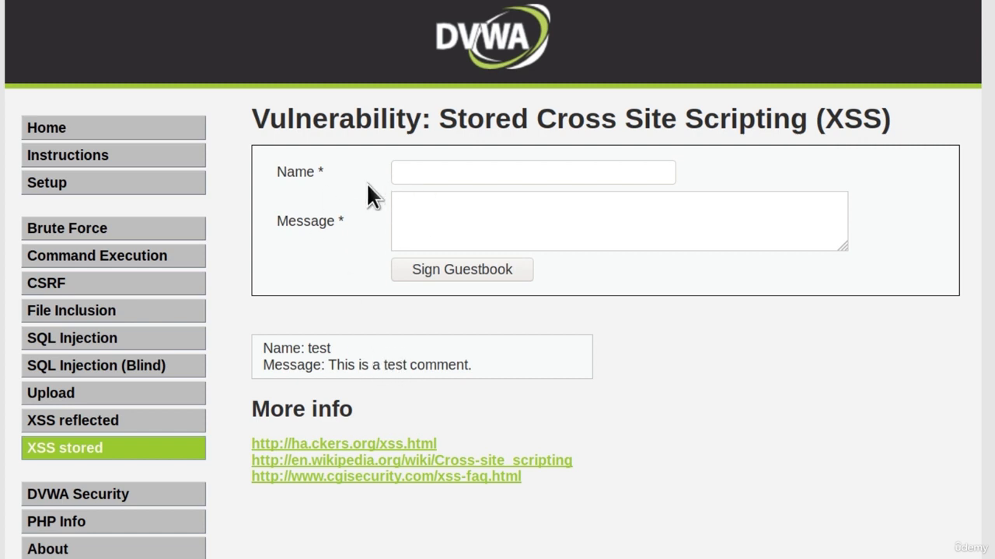
{"action": "mouse_move", "coordinate": [564, 412]}
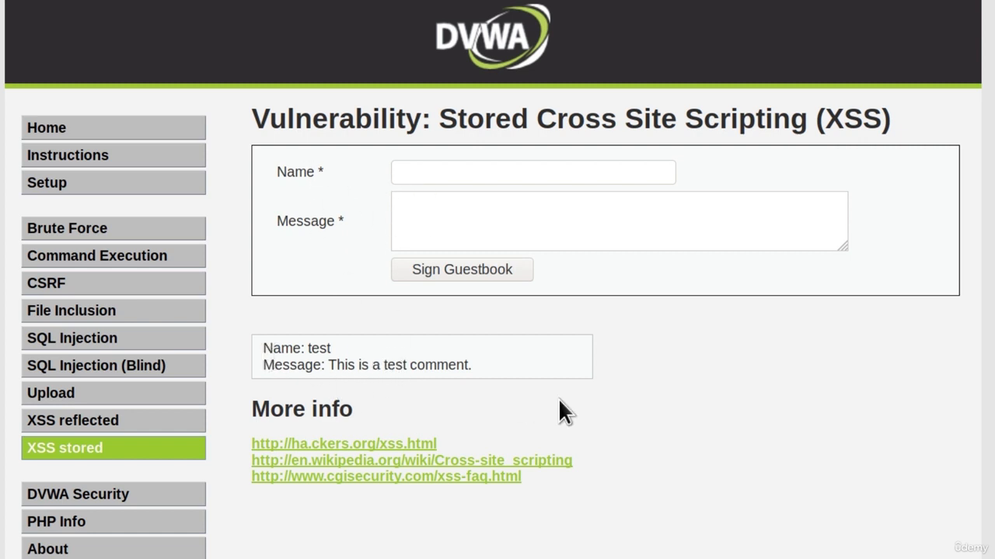
{"action": "left_click_drag", "start_coordinate": [327, 365], "coordinate": [439, 365]}
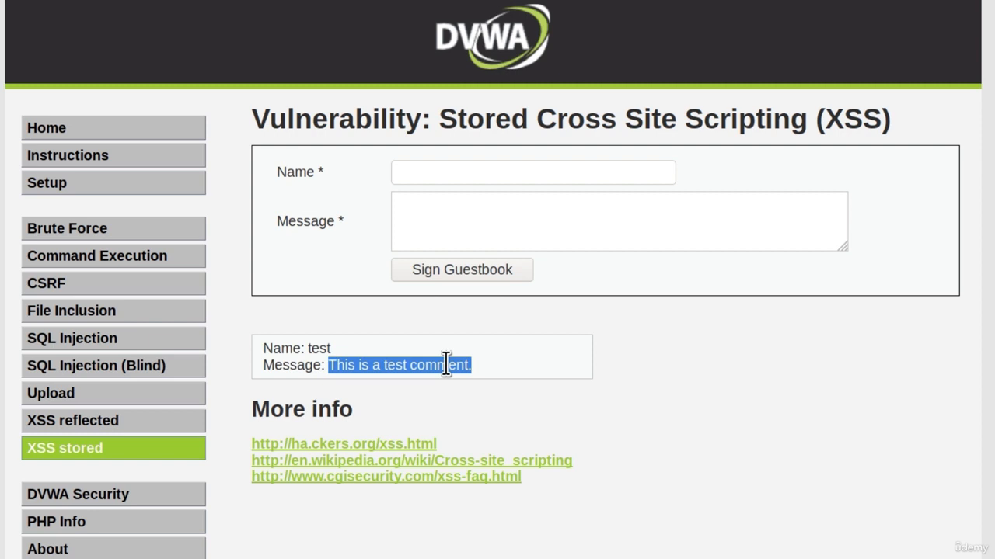
{"action": "mouse_move", "coordinate": [380, 364]}
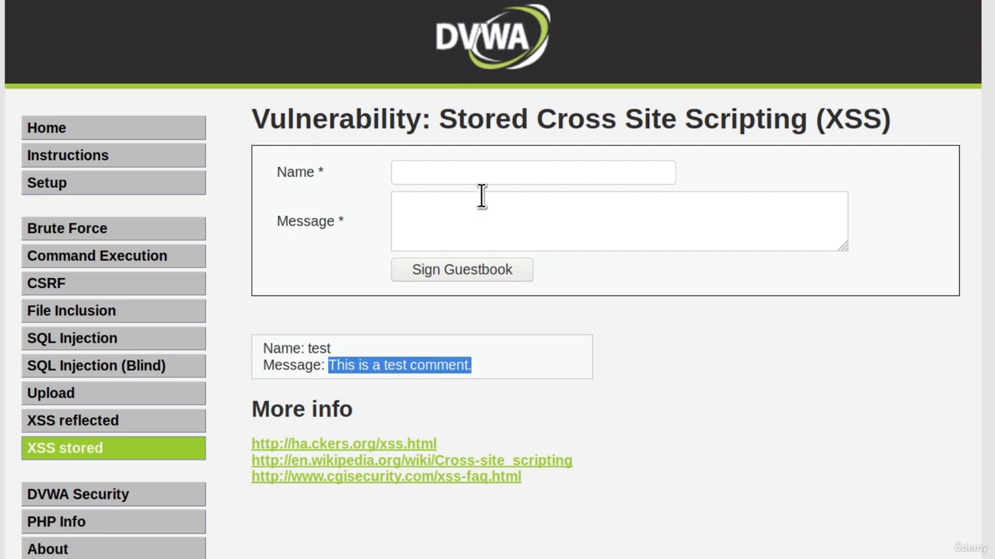
- Sign the guestbook as Aleksa with the message 'Hello there, can you see me ???'
{"action": "left_click", "coordinate": [533, 171]}
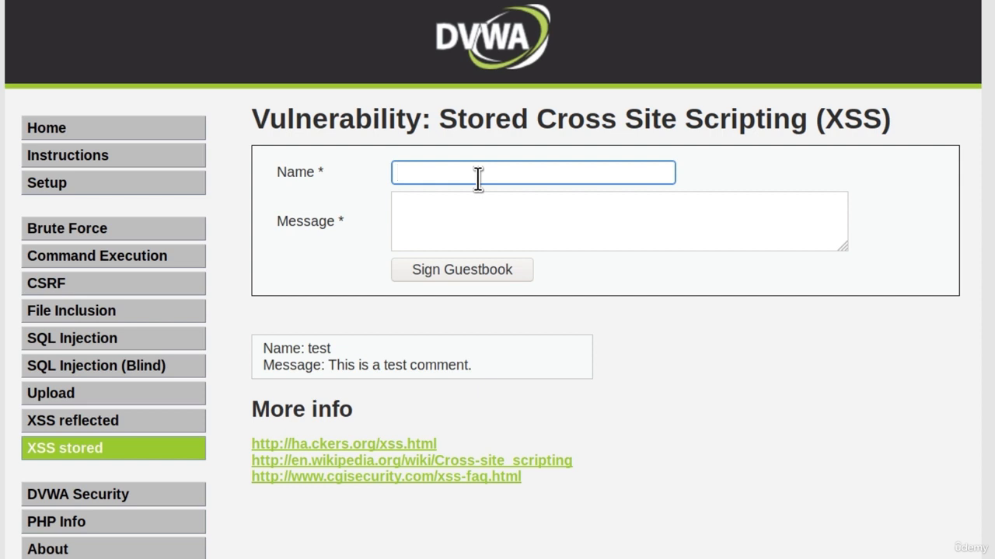
{"action": "type", "text": "A"}
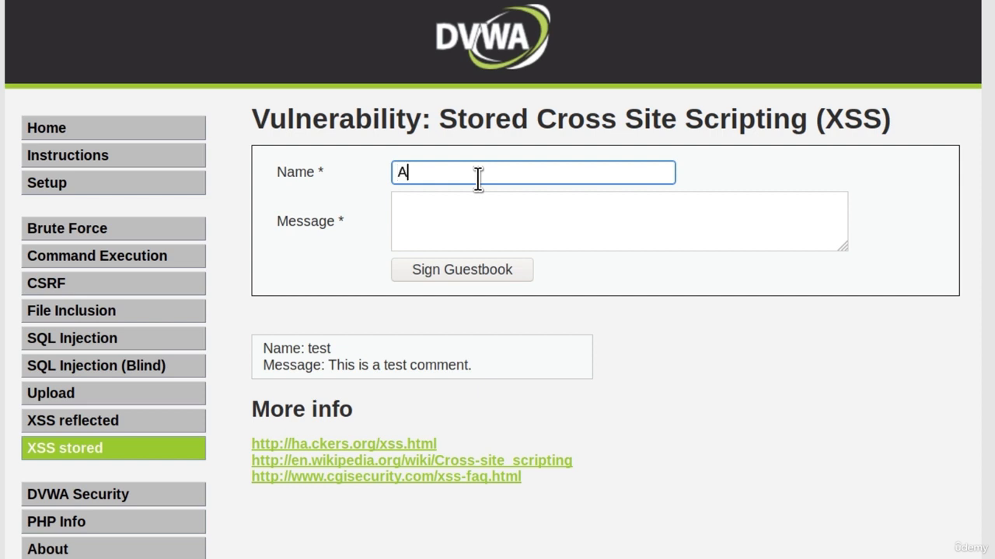
{"action": "type", "text": "leksa"}
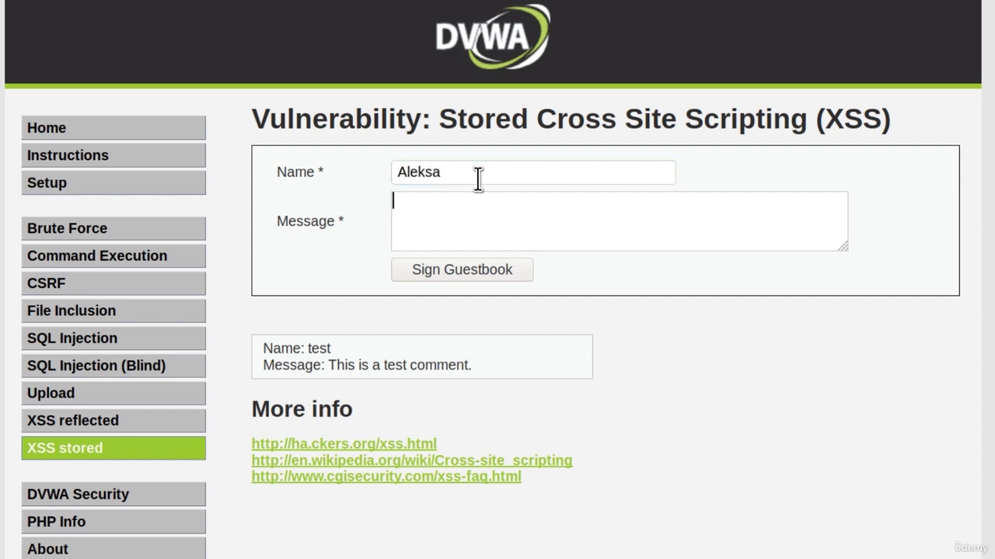
{"action": "type", "text": "Hello the"}
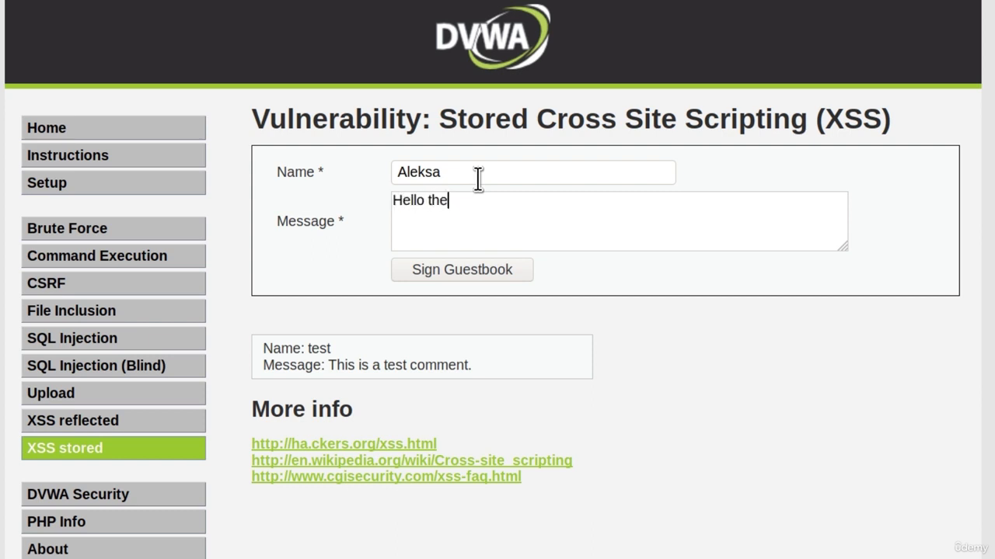
{"action": "type", "text": "re, can you see me ???"}
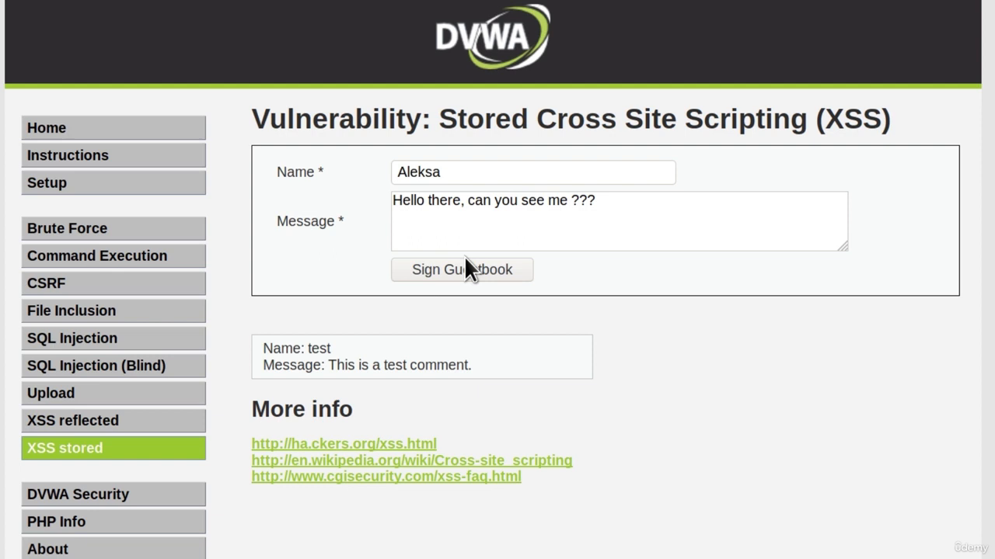
{"action": "left_click", "coordinate": [461, 269]}
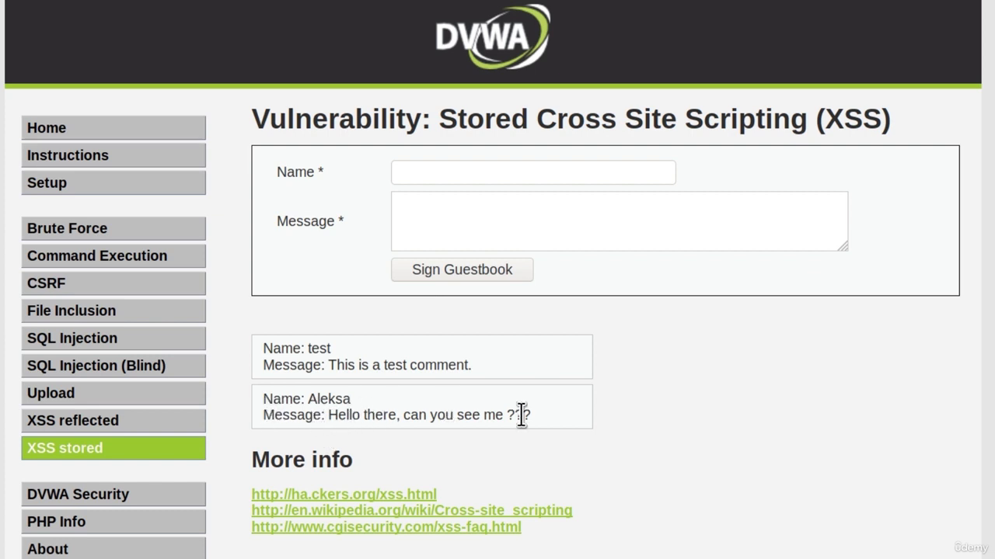
{"action": "left_click", "coordinate": [532, 172]}
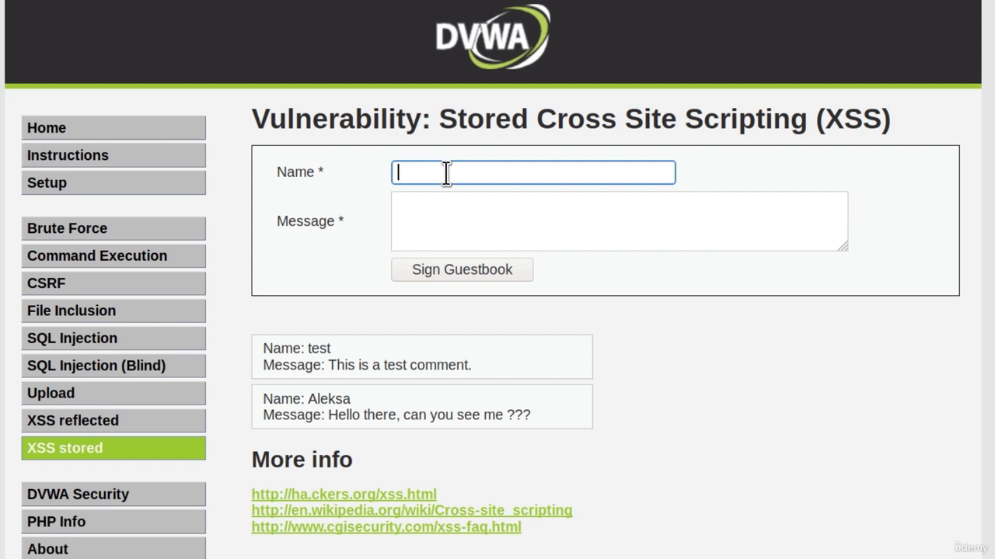
- Draft an entry named Test whose message is <script>alert('1')</script>
{"action": "type", "text": "<"}
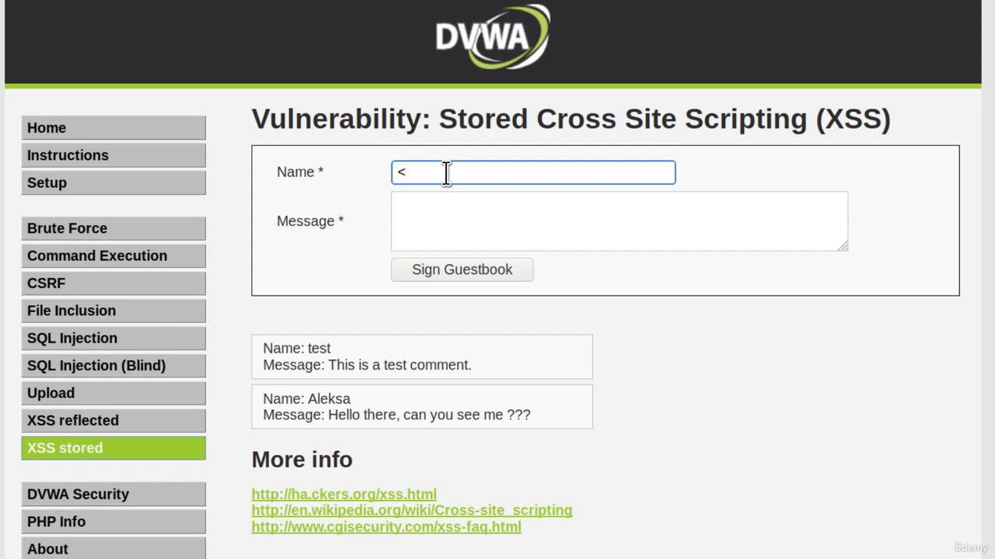
{"action": "type", "text": "script>al"}
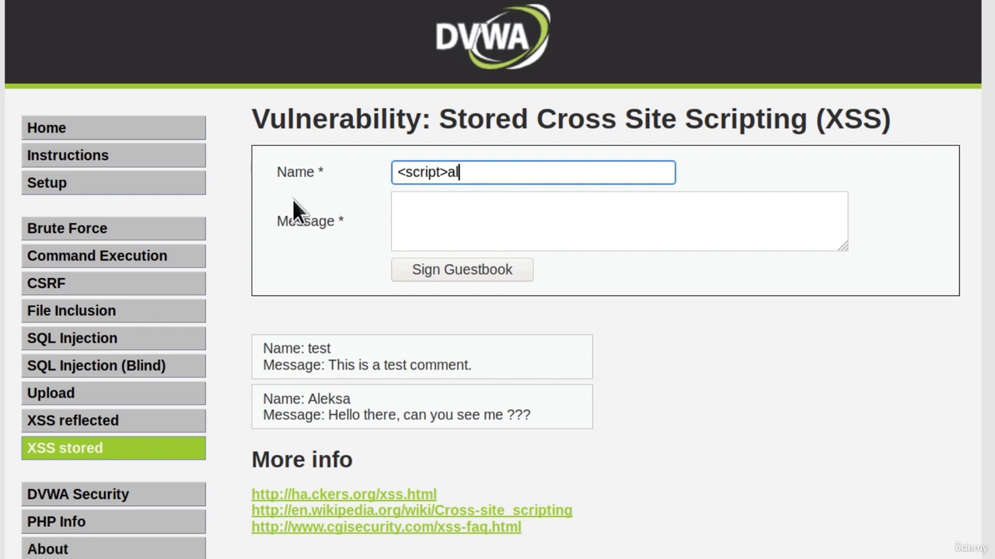
{"action": "mouse_move", "coordinate": [348, 179]}
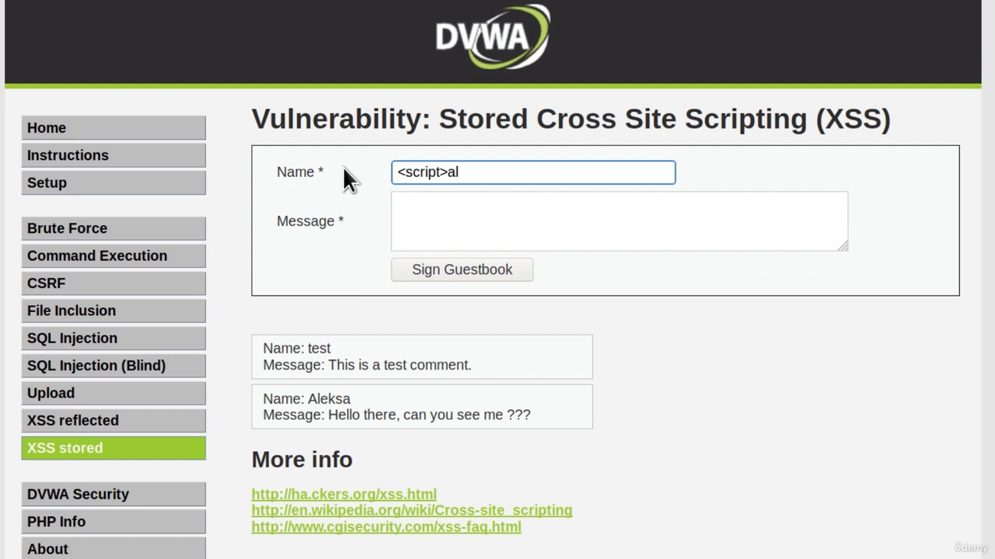
{"action": "mouse_move", "coordinate": [616, 179]}
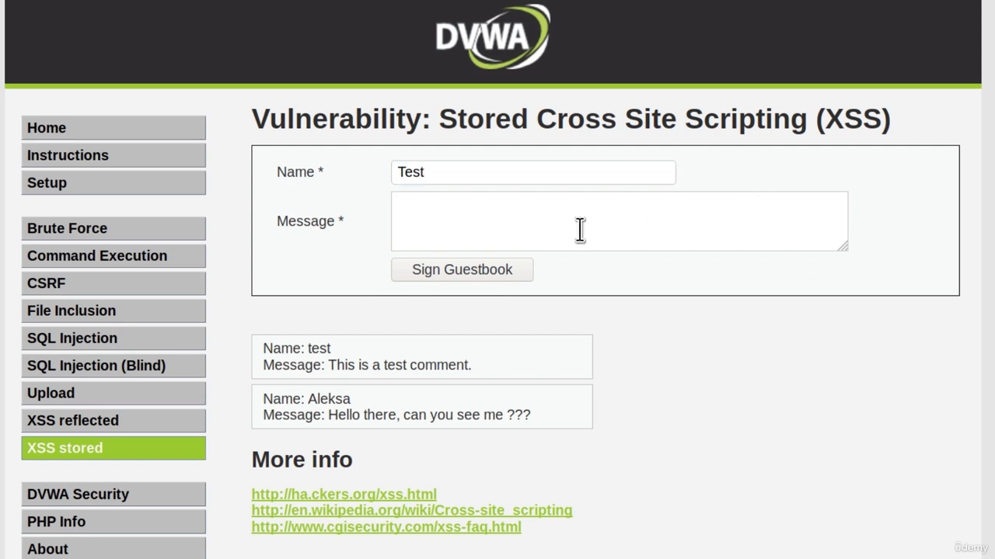
{"action": "type", "text": "<script>alert"}
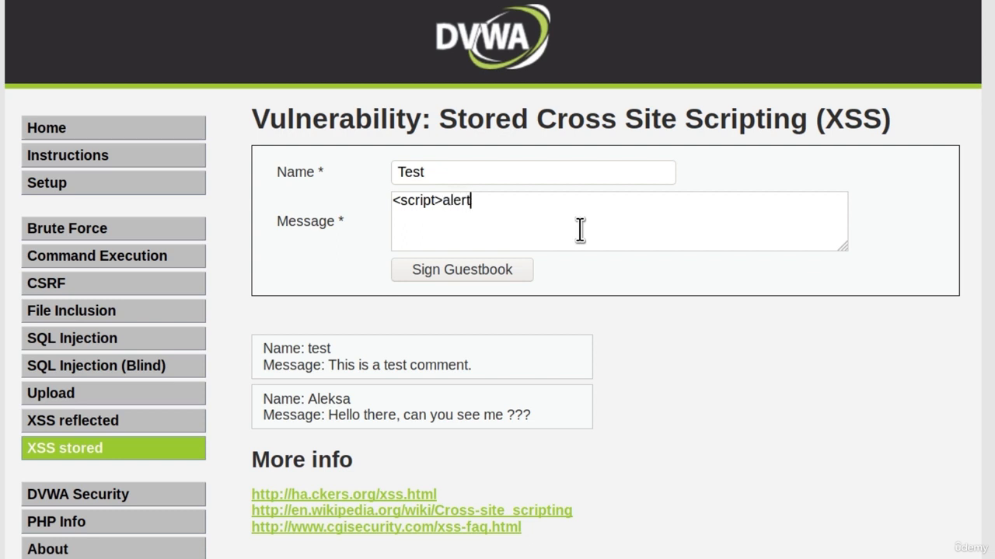
{"action": "type", "text": "('1')<"}
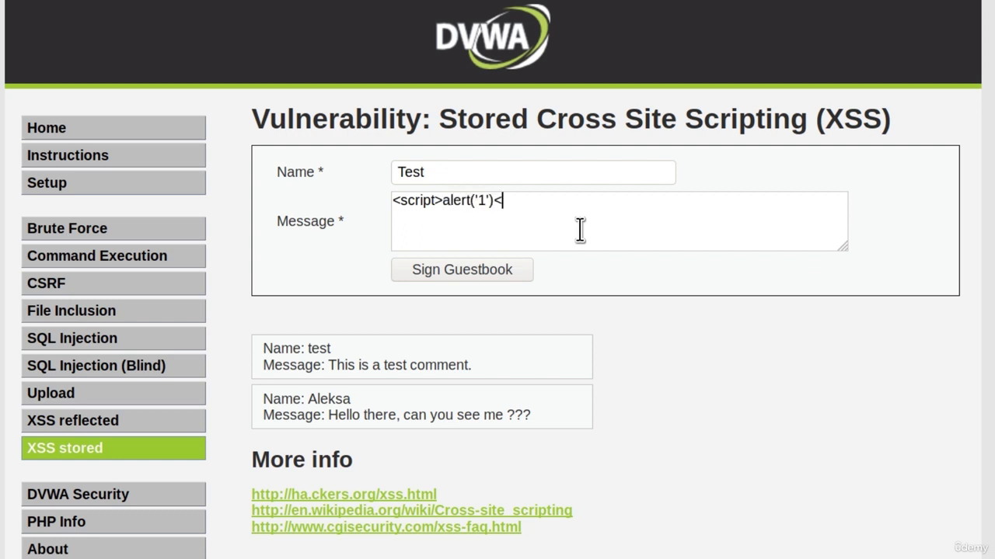
{"action": "type", "text": "/sc"}
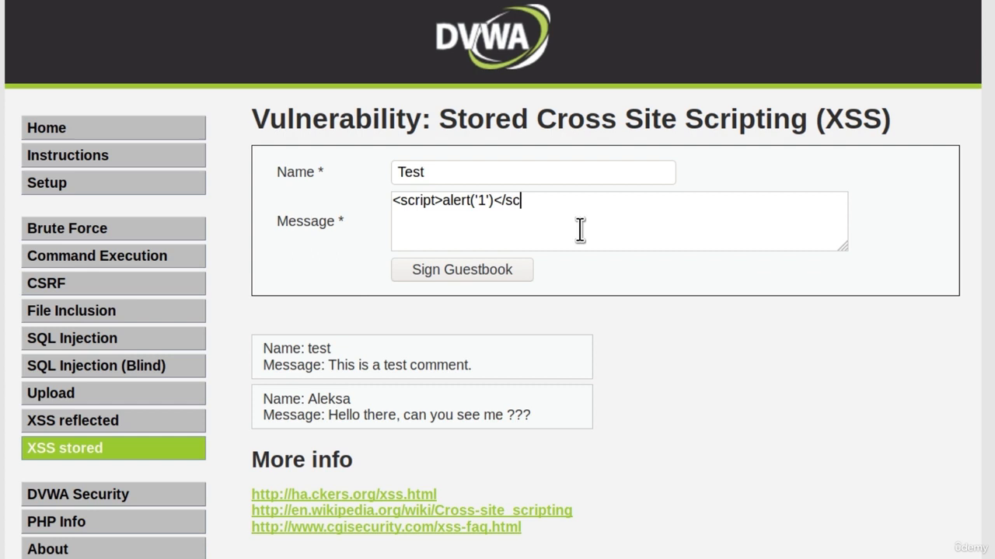
{"action": "type", "text": "ript>"}
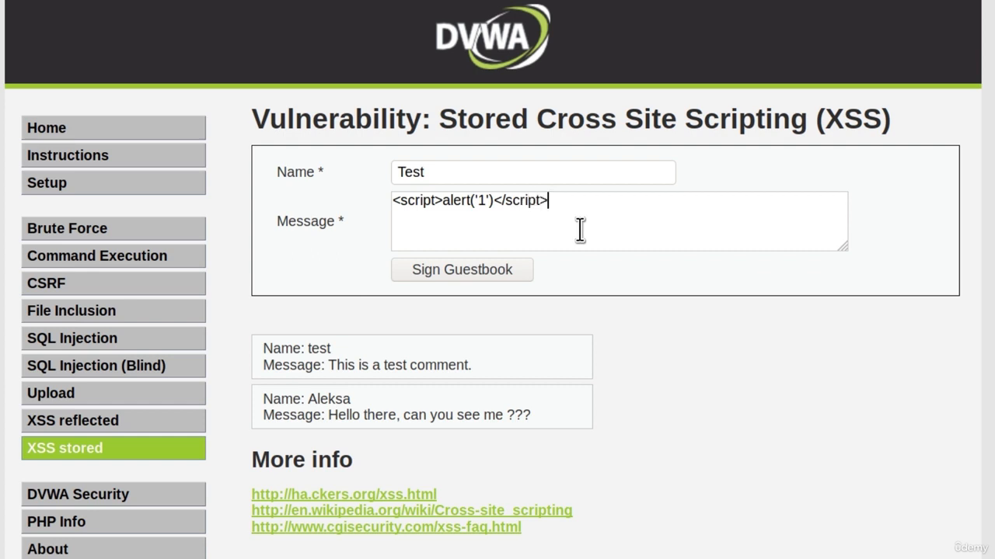
{"action": "mouse_move", "coordinate": [515, 232]}
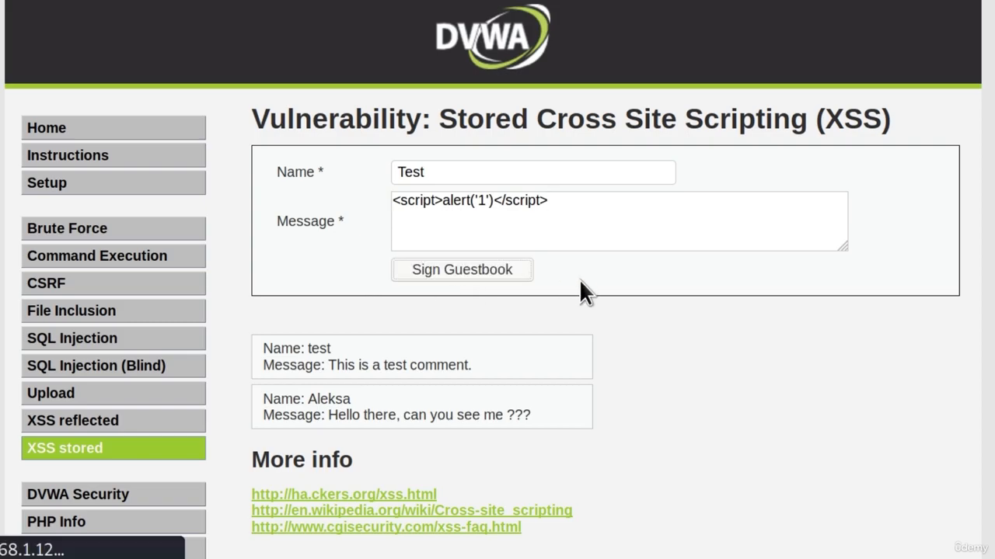
- Sign the guestbook with the script entry, dismiss the alert reading 1, and visit File Inclusion
{"action": "left_click", "coordinate": [460, 270]}
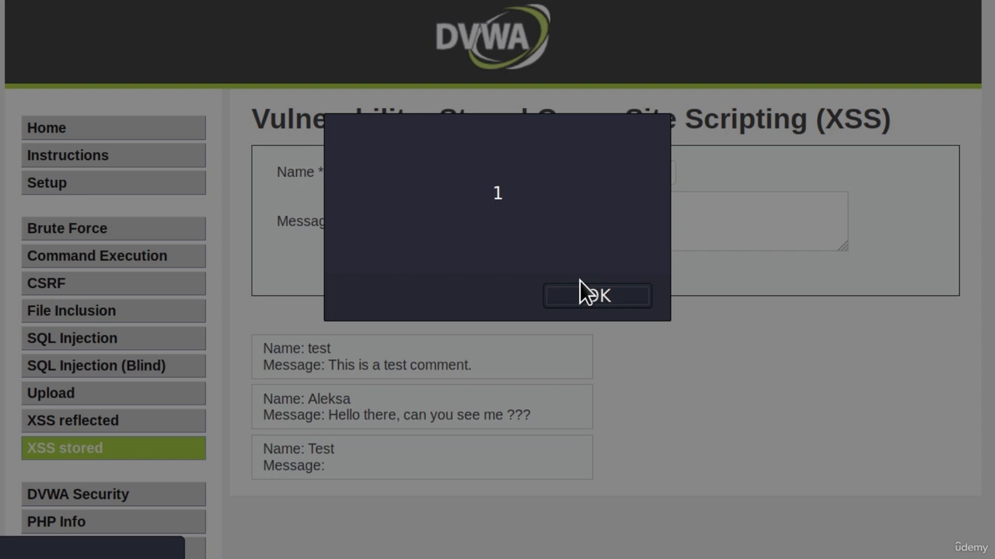
{"action": "mouse_move", "coordinate": [467, 217]}
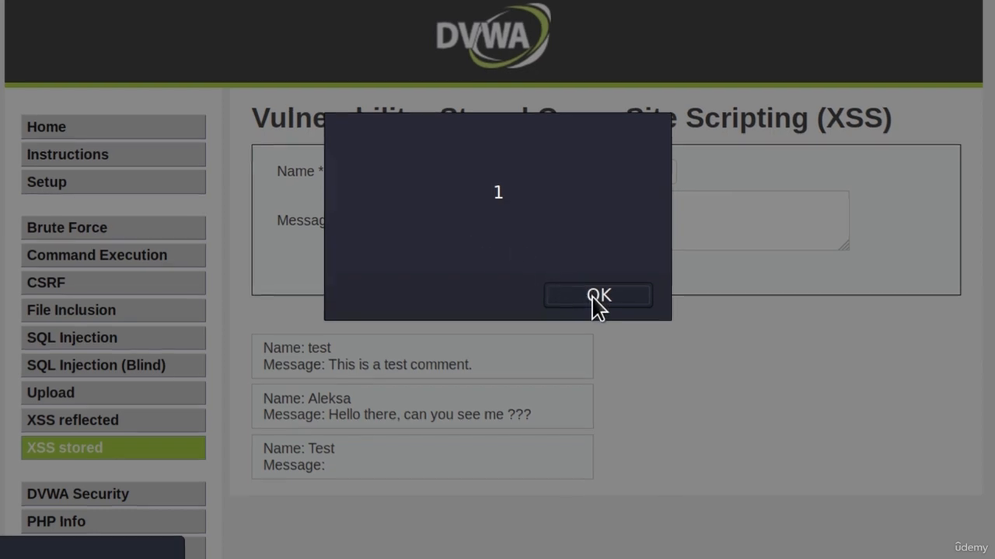
{"action": "left_click", "coordinate": [598, 296]}
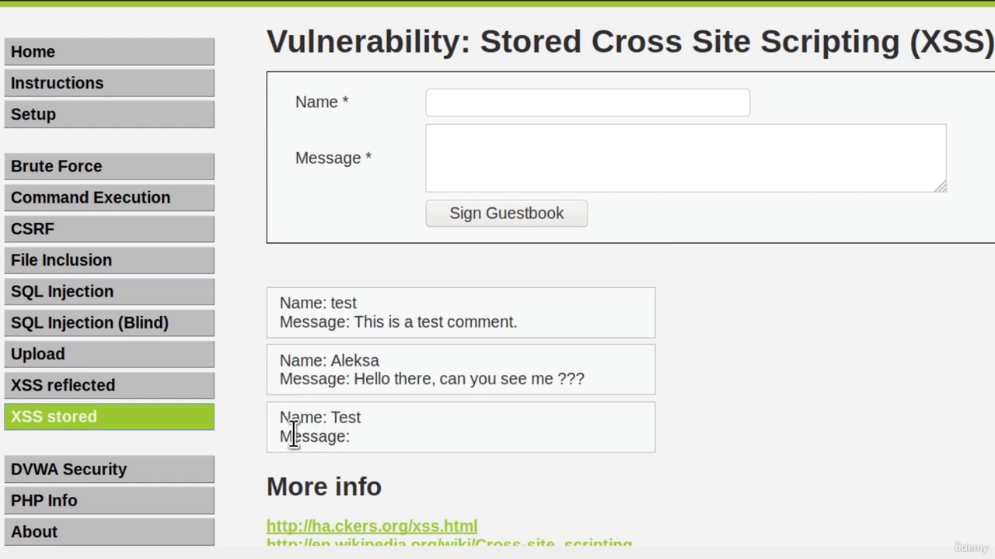
{"action": "mouse_move", "coordinate": [446, 457]}
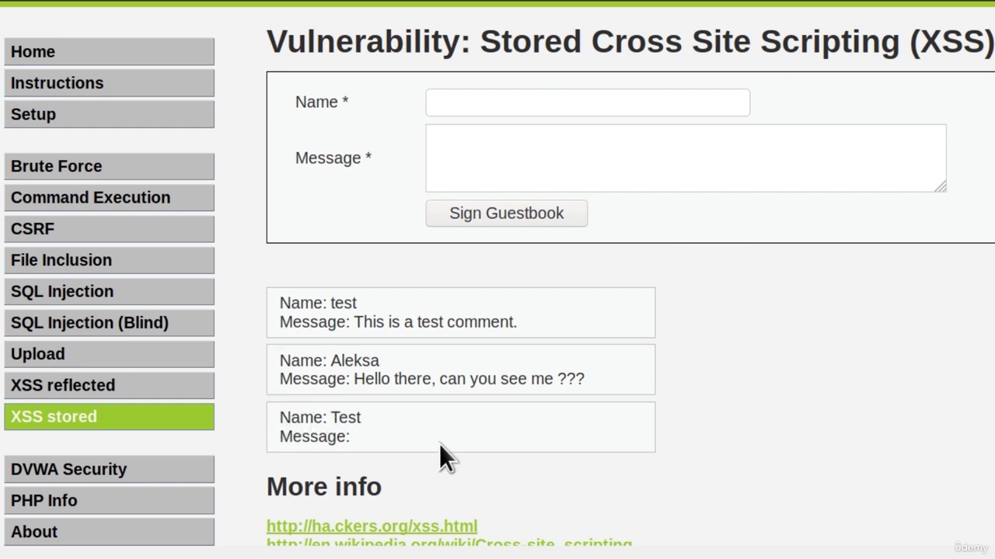
{"action": "left_click", "coordinate": [61, 260]}
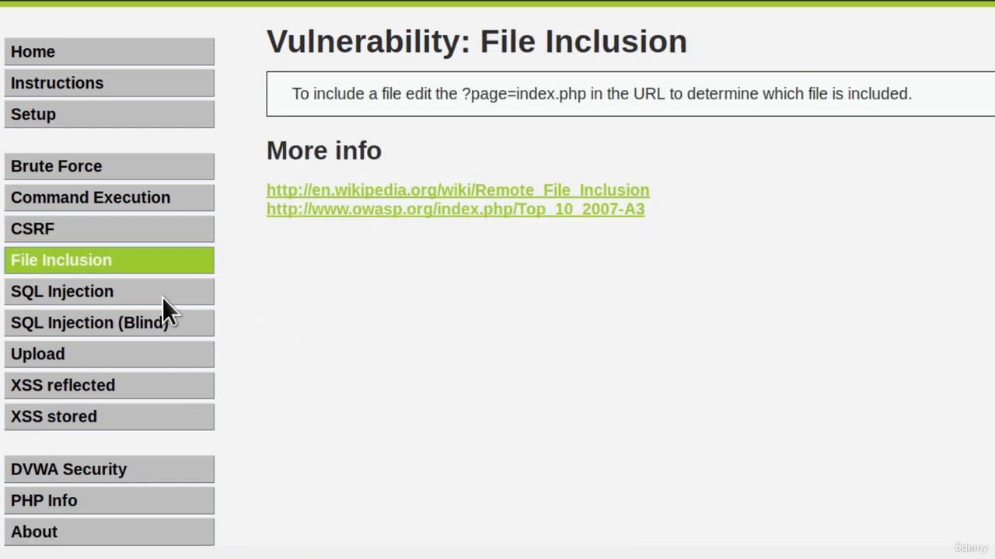
- Revisit XSS stored so the alert fires again, dismiss it, and go to XSS reflected
{"action": "left_click", "coordinate": [54, 416]}
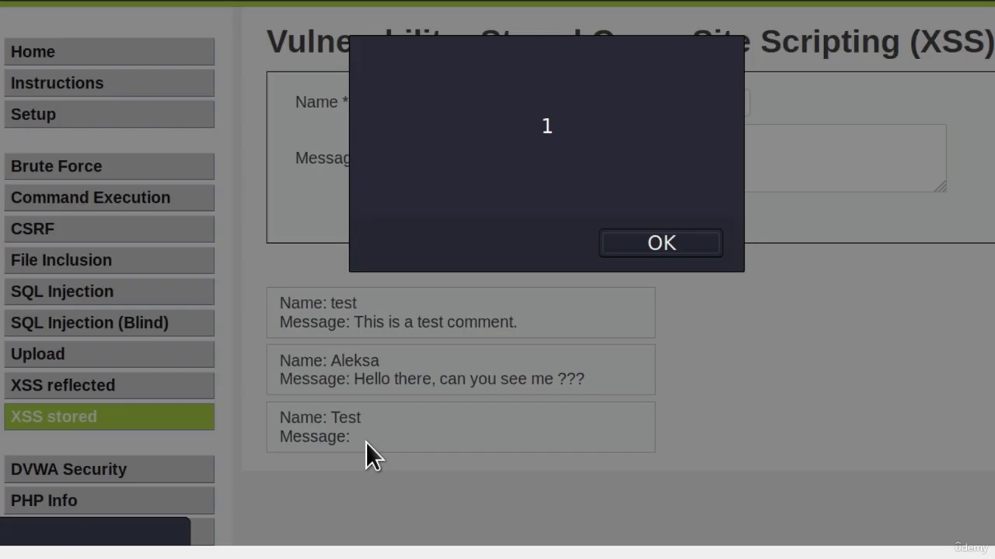
{"action": "mouse_move", "coordinate": [602, 151]}
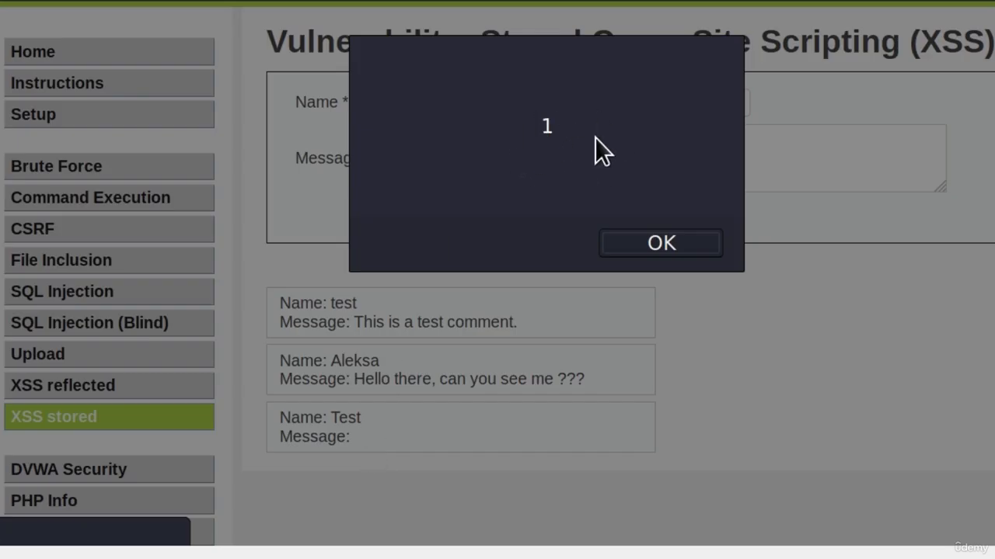
{"action": "mouse_move", "coordinate": [567, 144]}
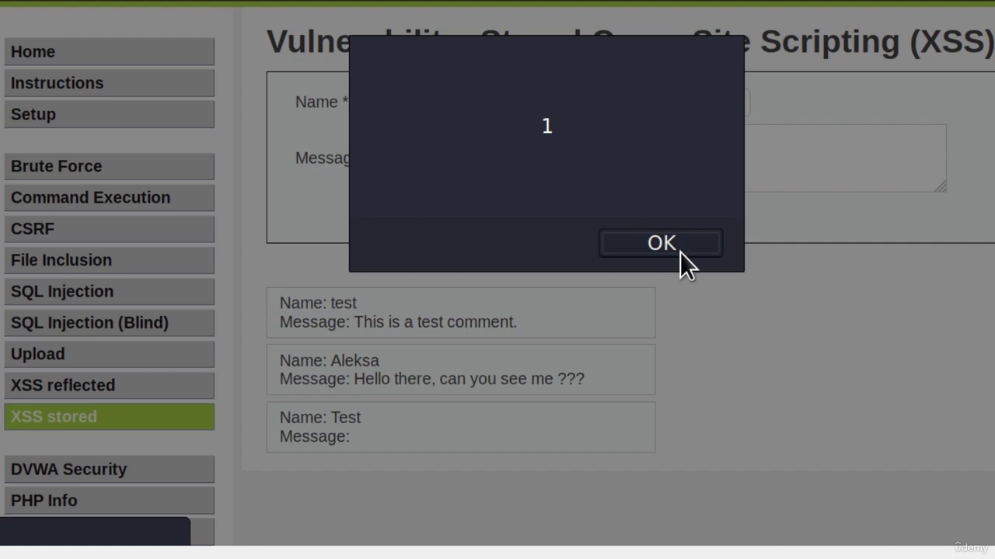
{"action": "left_click", "coordinate": [660, 242]}
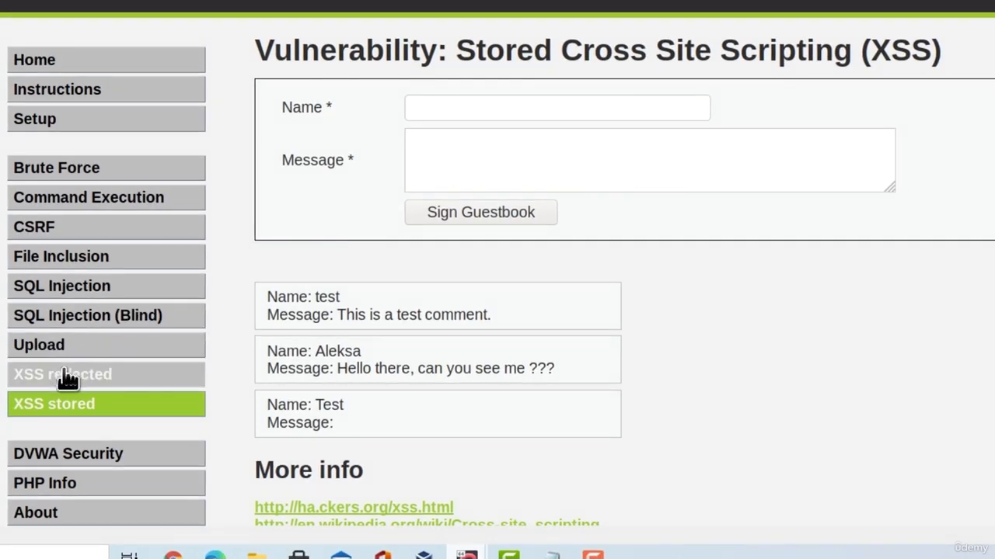
{"action": "left_click", "coordinate": [63, 374]}
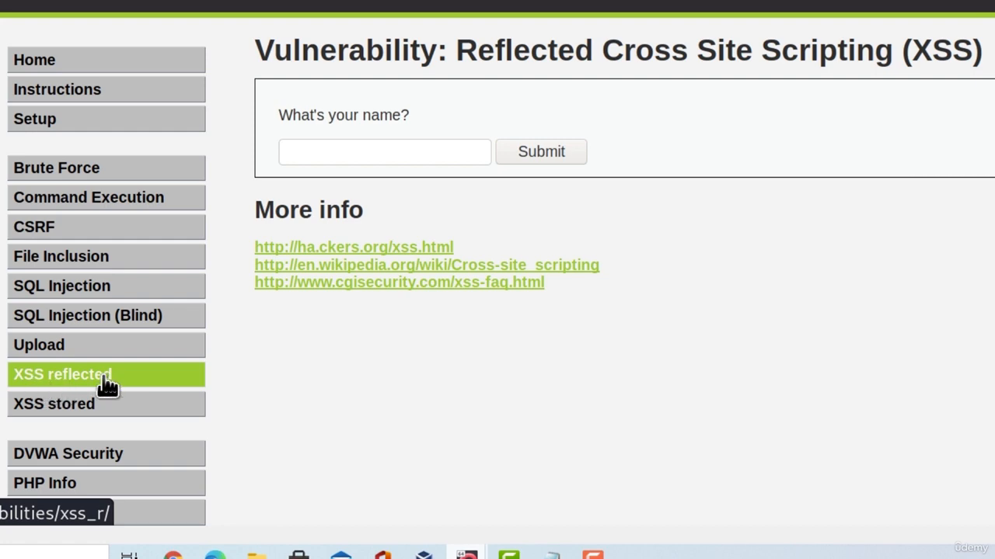
{"action": "left_click", "coordinate": [383, 152]}
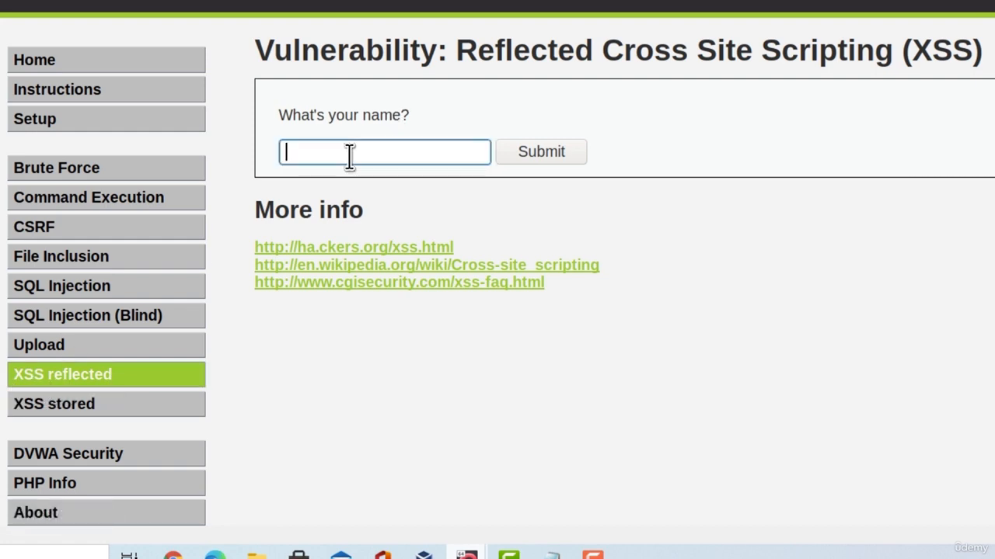
{"action": "type", "text": "<script>alert('1')</s"}
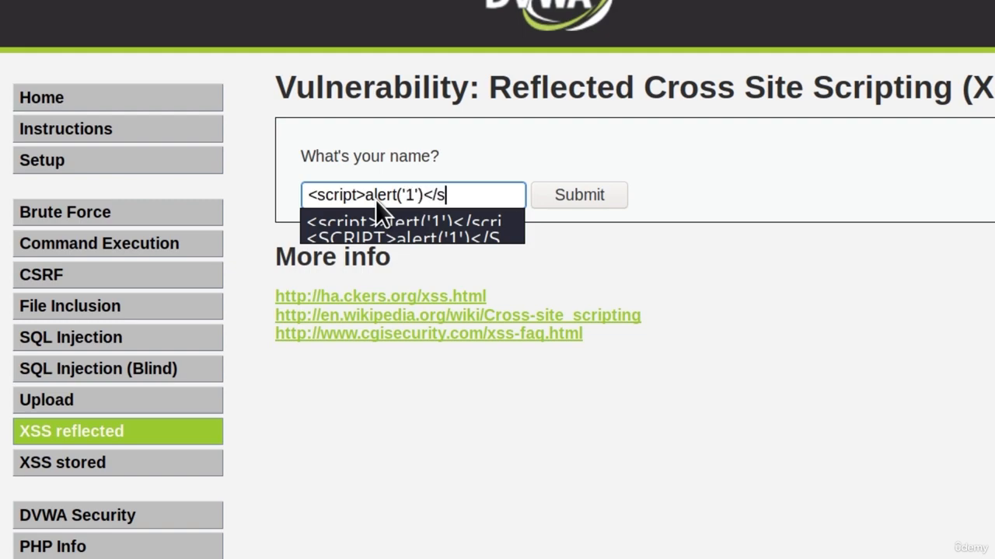
{"action": "left_click", "coordinate": [578, 195]}
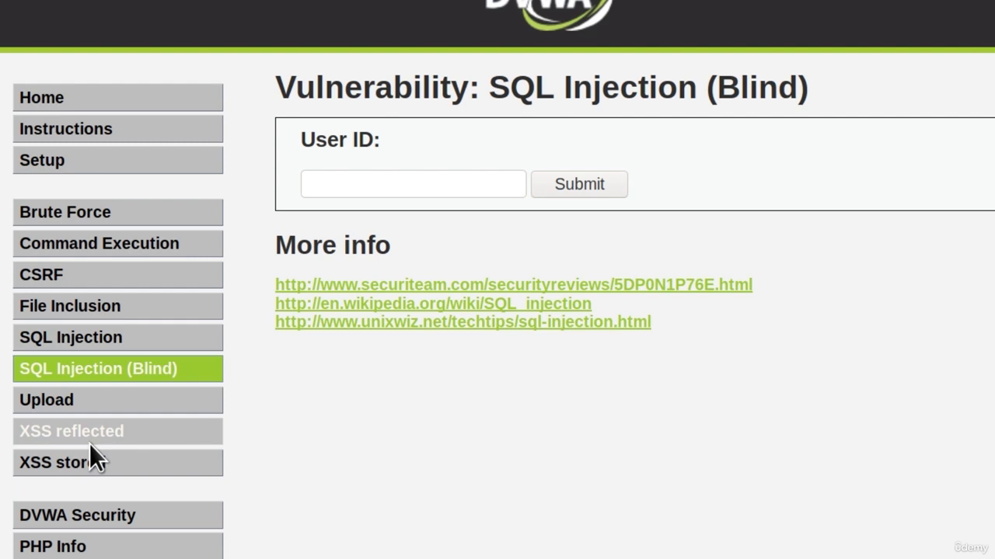
{"action": "left_click", "coordinate": [72, 431]}
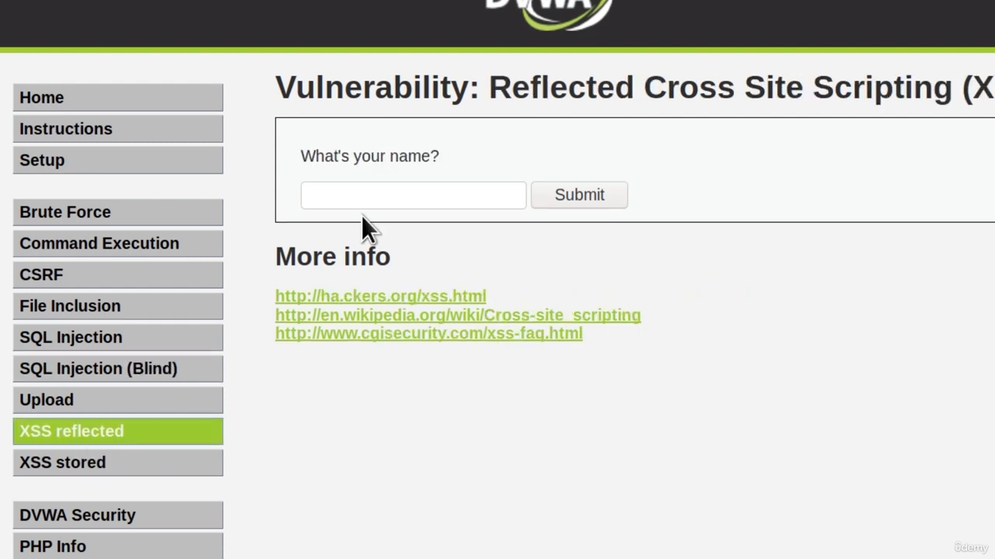
{"action": "mouse_move", "coordinate": [116, 462]}
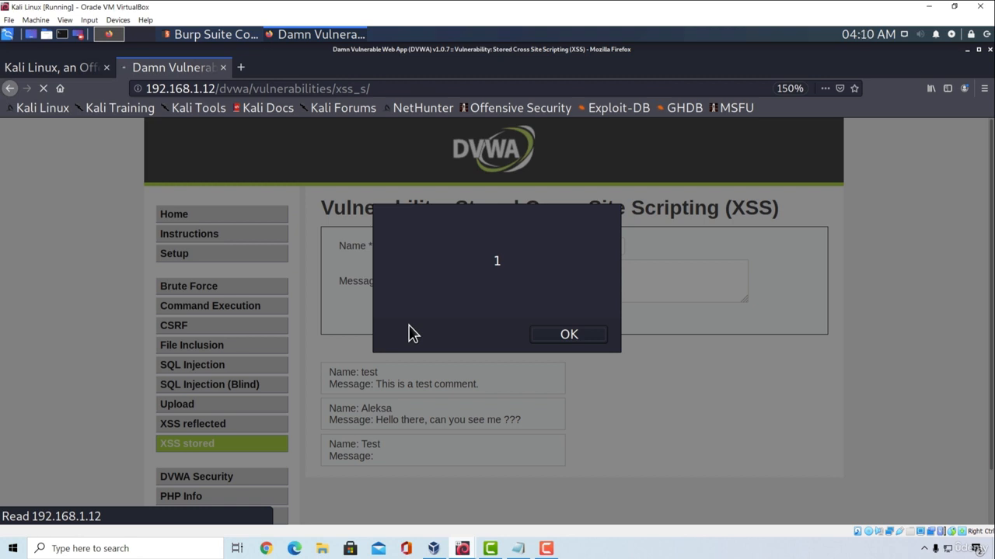
{"action": "mouse_move", "coordinate": [476, 291]}
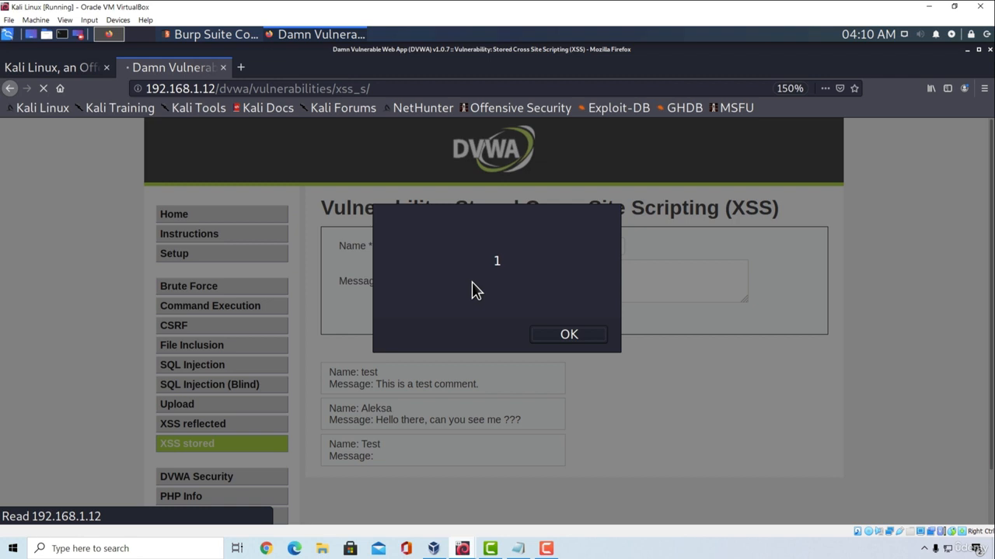
{"action": "mouse_move", "coordinate": [568, 334]}
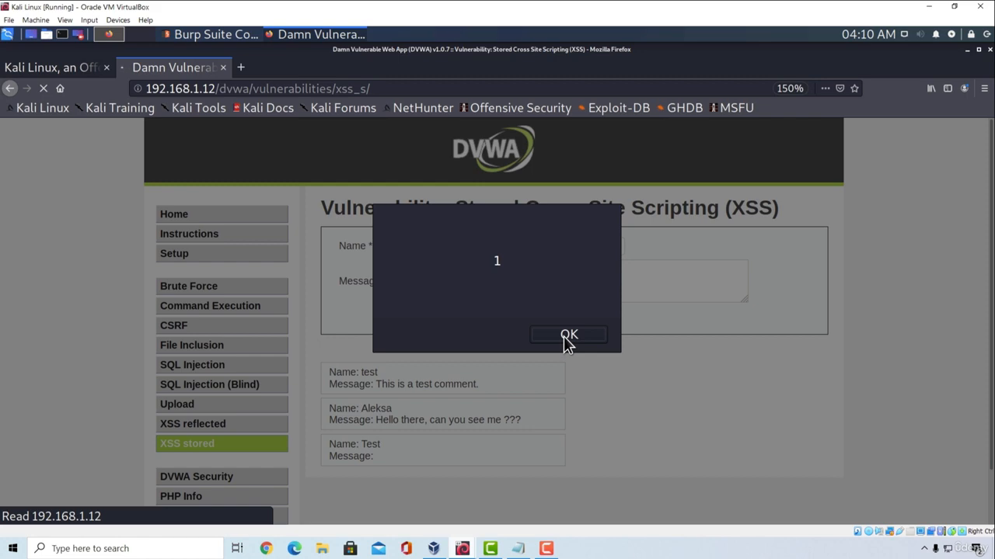
- Dismiss the stored script's alert reading 1 and scroll down the guestbook
{"action": "left_click", "coordinate": [568, 334]}
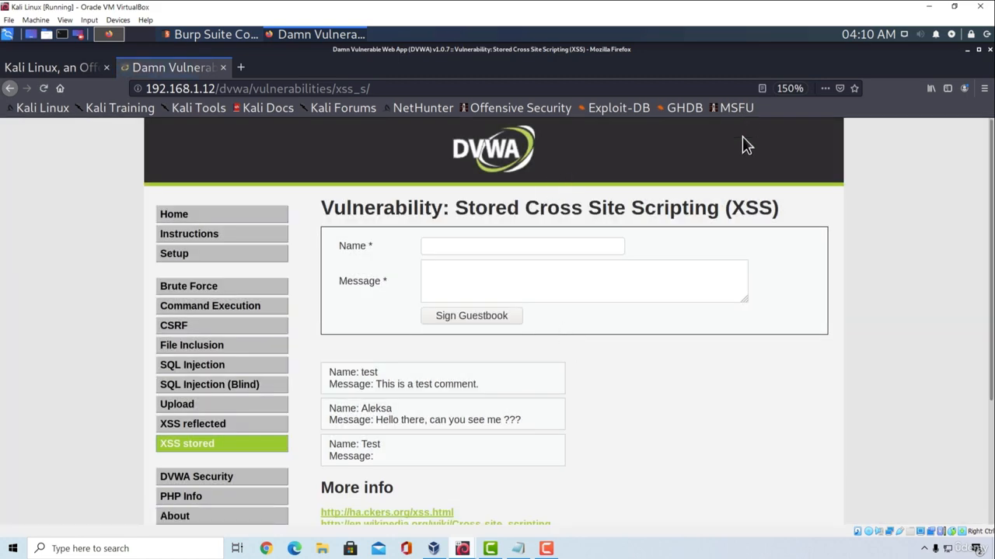
{"action": "scroll", "scroll_direction": "down", "scroll_amount": 3}
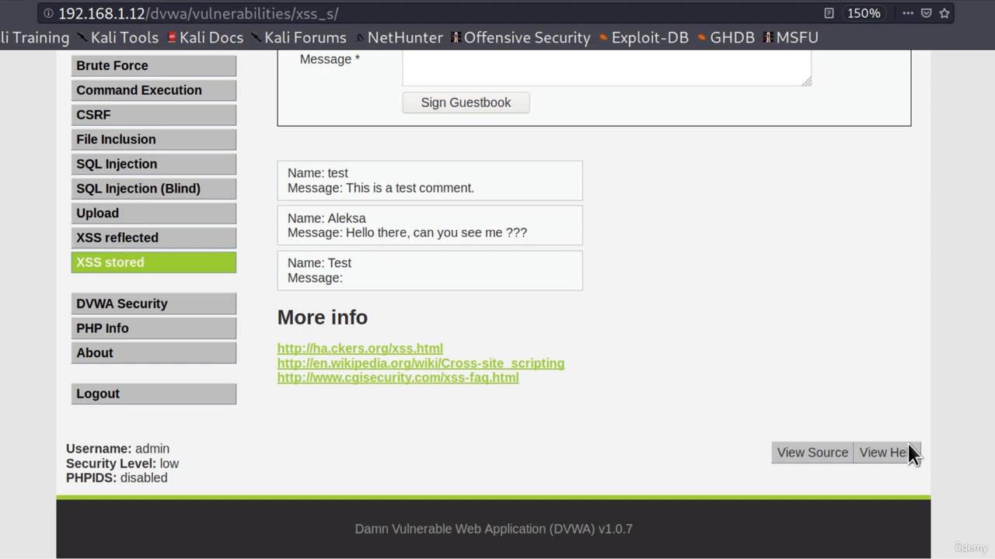
- Log out and back in as admin, retrigger and dismiss the stored alert, then go to Setup
{"action": "left_click", "coordinate": [98, 394]}
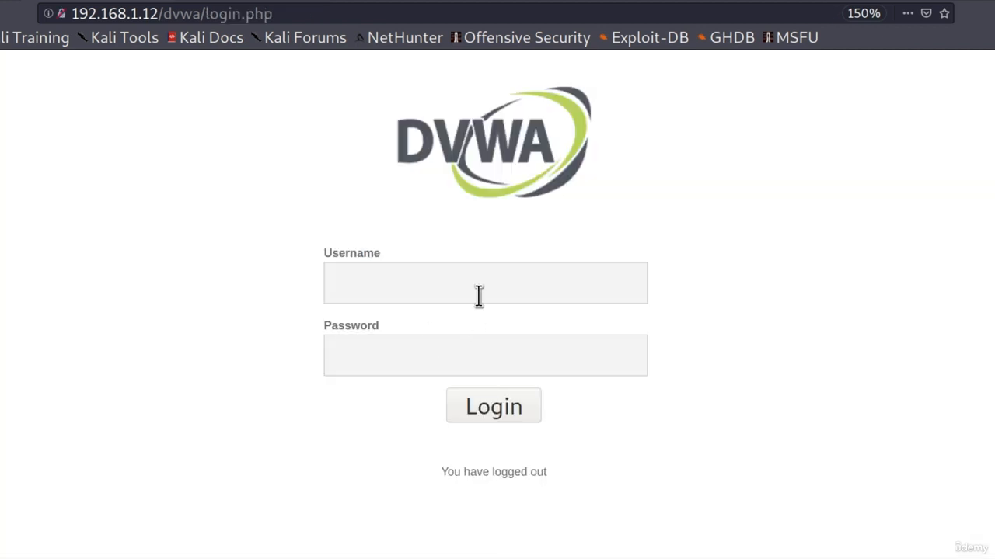
{"action": "type", "text": "admin"}
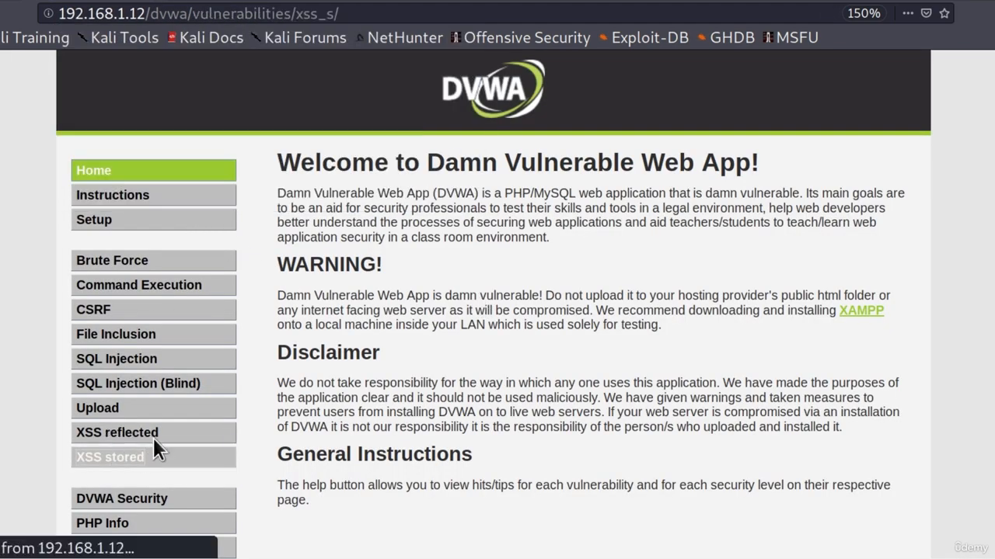
{"action": "left_click", "coordinate": [110, 457]}
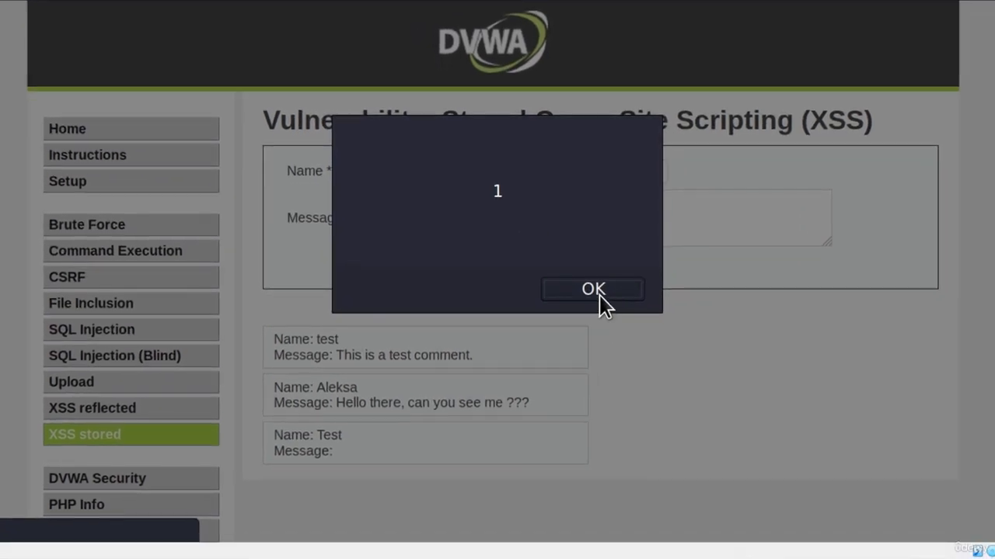
{"action": "left_click", "coordinate": [593, 289]}
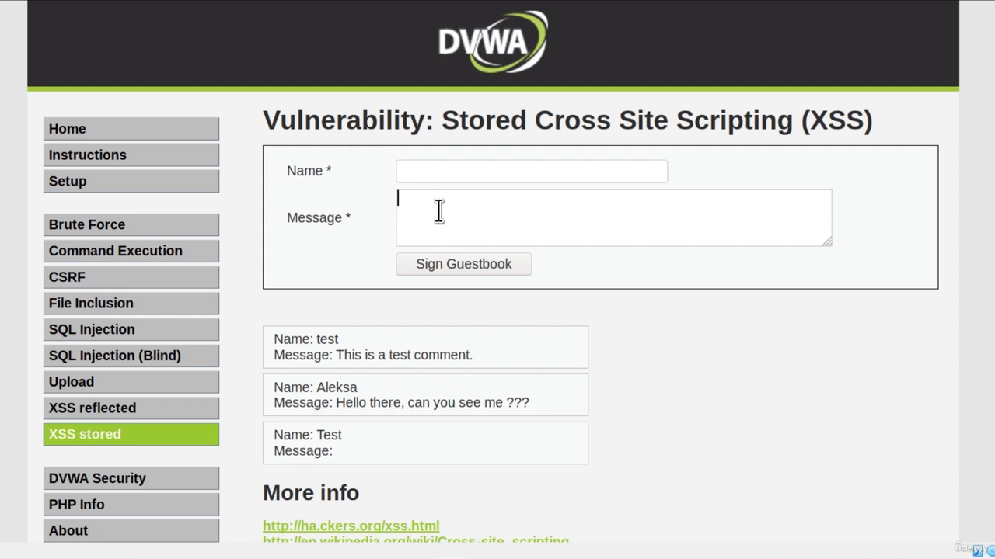
{"action": "mouse_move", "coordinate": [90, 329]}
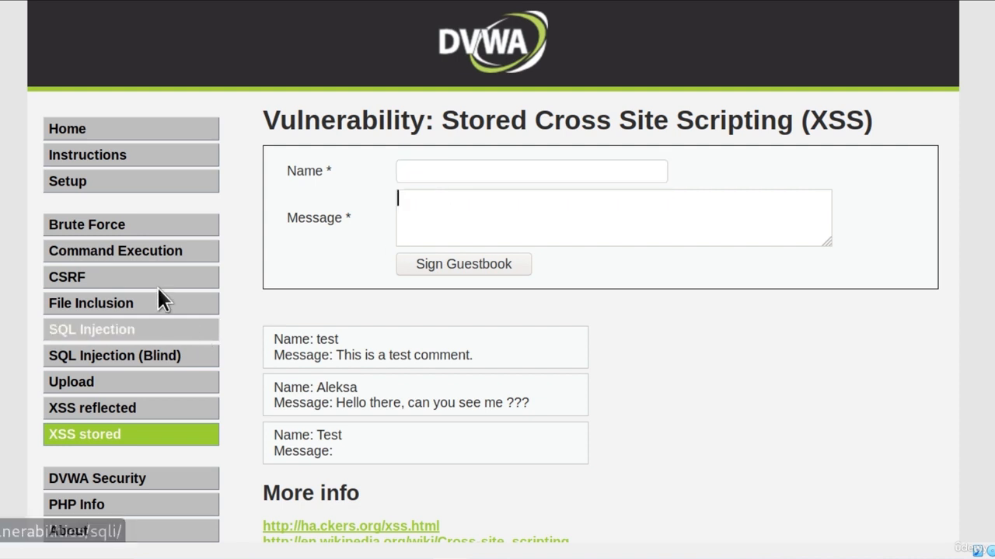
{"action": "left_click", "coordinate": [67, 181]}
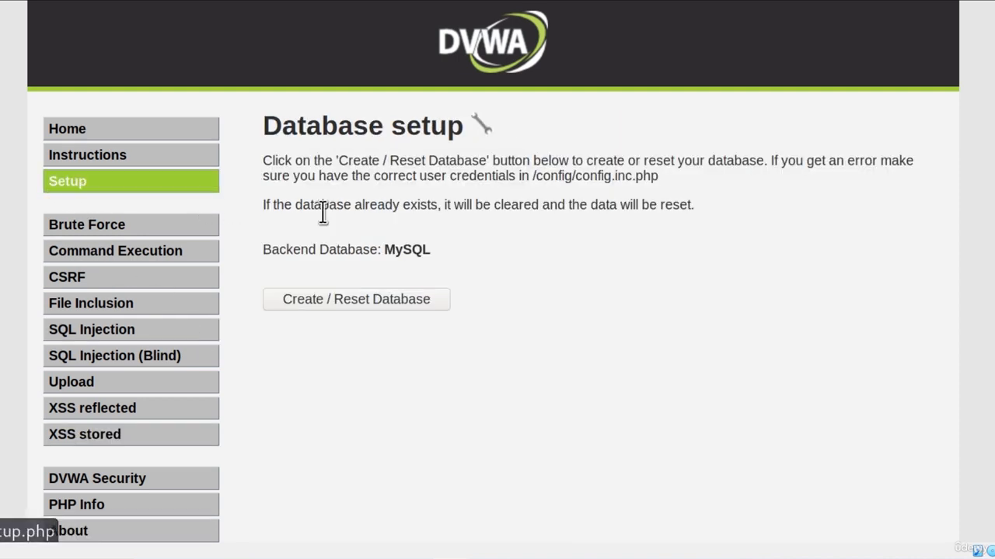
- Create / Reset the database and return to the XSS stored guestbook showing only the test comment
{"action": "left_click", "coordinate": [355, 299]}
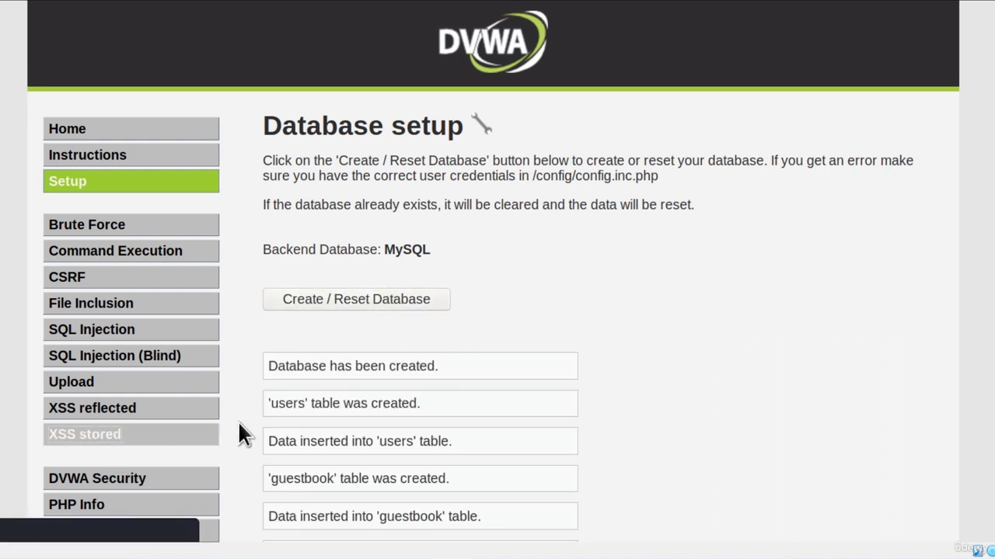
{"action": "left_click", "coordinate": [84, 434]}
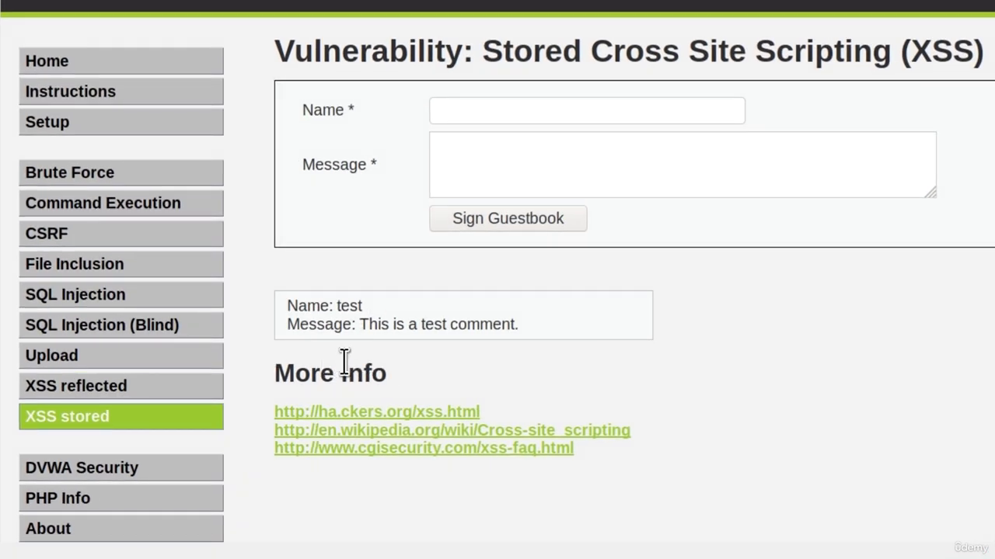
{"action": "mouse_move", "coordinate": [280, 323]}
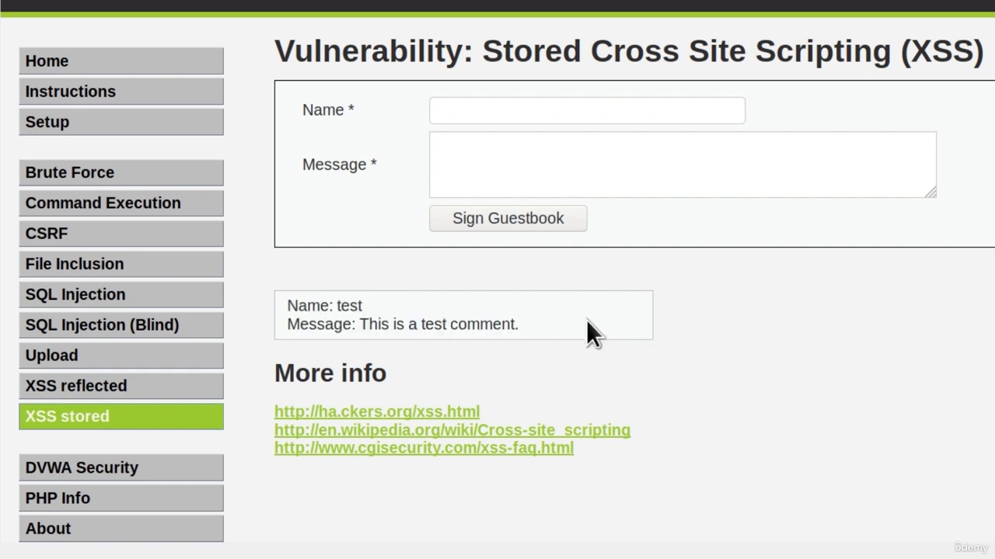
- Set the DVWA security level to medium and return to the XSS stored guestbook
{"action": "scroll", "scroll_direction": "down", "scroll_amount": 3}
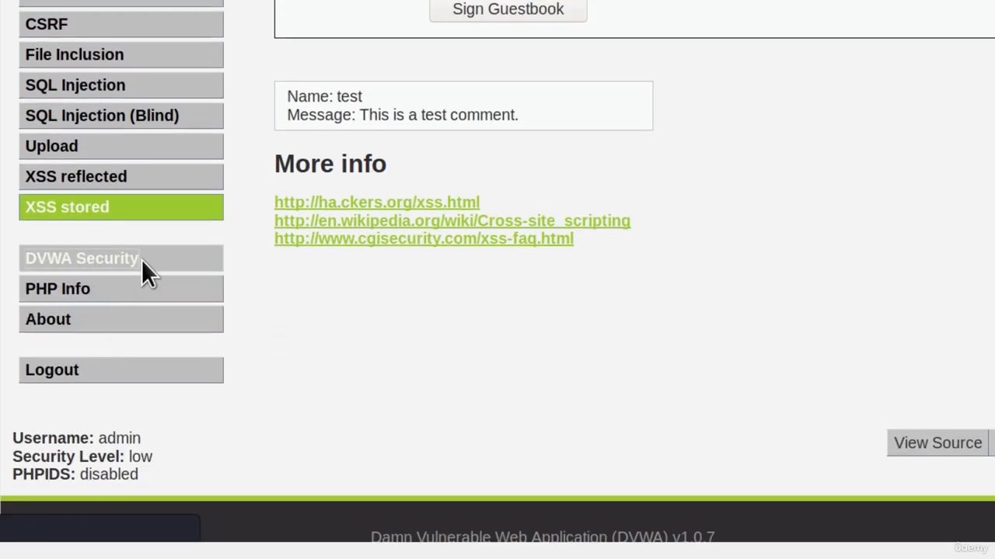
{"action": "left_click", "coordinate": [82, 258]}
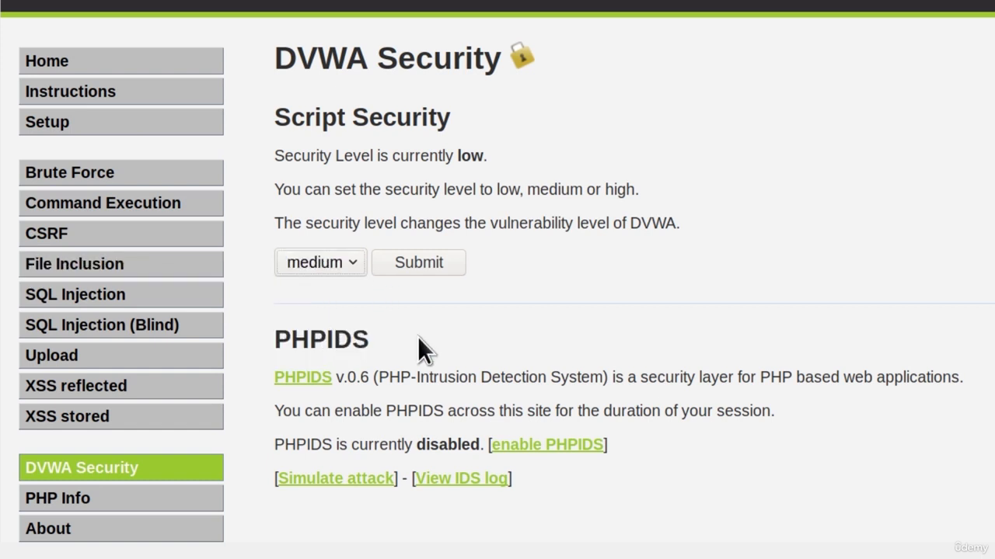
{"action": "left_click", "coordinate": [418, 262]}
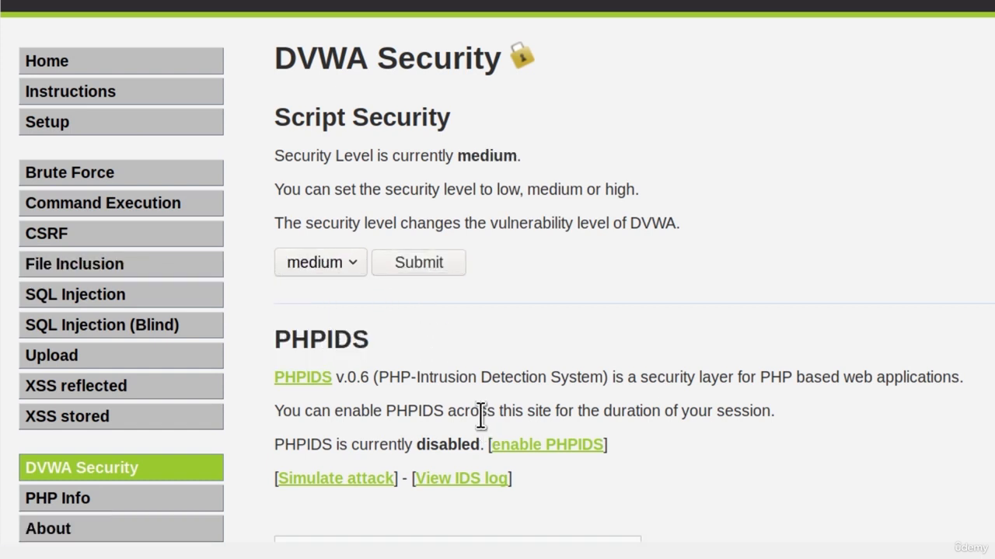
{"action": "left_click", "coordinate": [67, 416]}
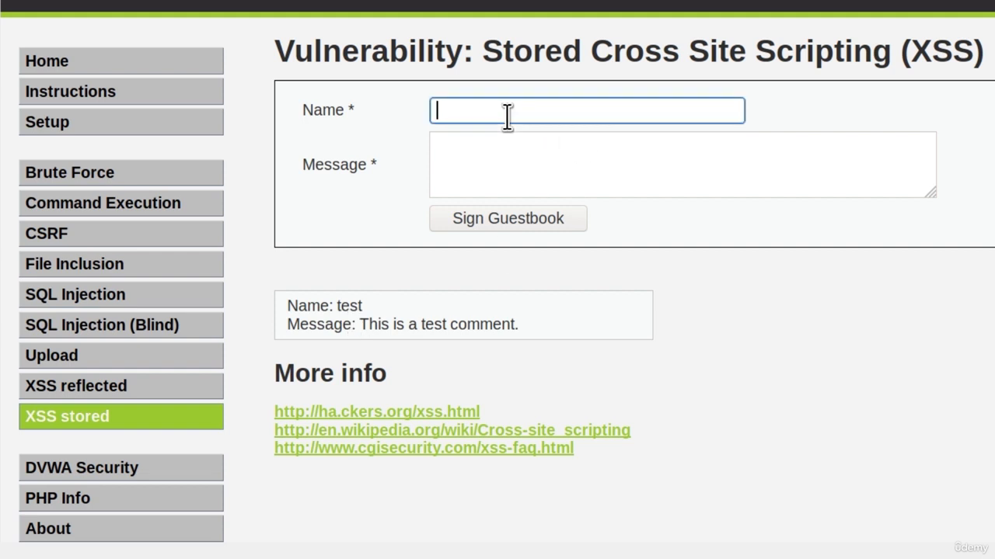
- Enter <script>alert('1')</script> as the guestbook message and test as the name
{"action": "type", "text": "<script>al"}
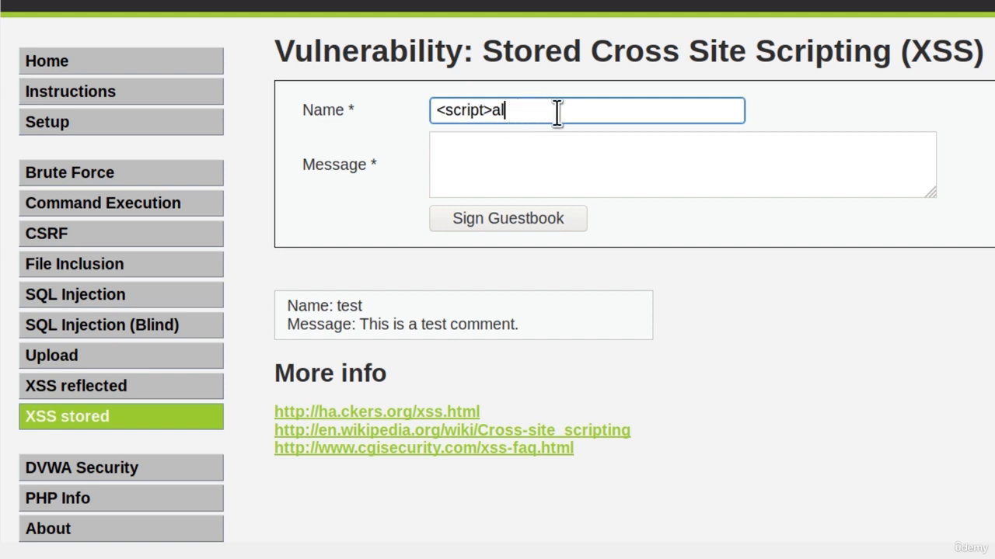
{"action": "key", "text": "Backspace"}
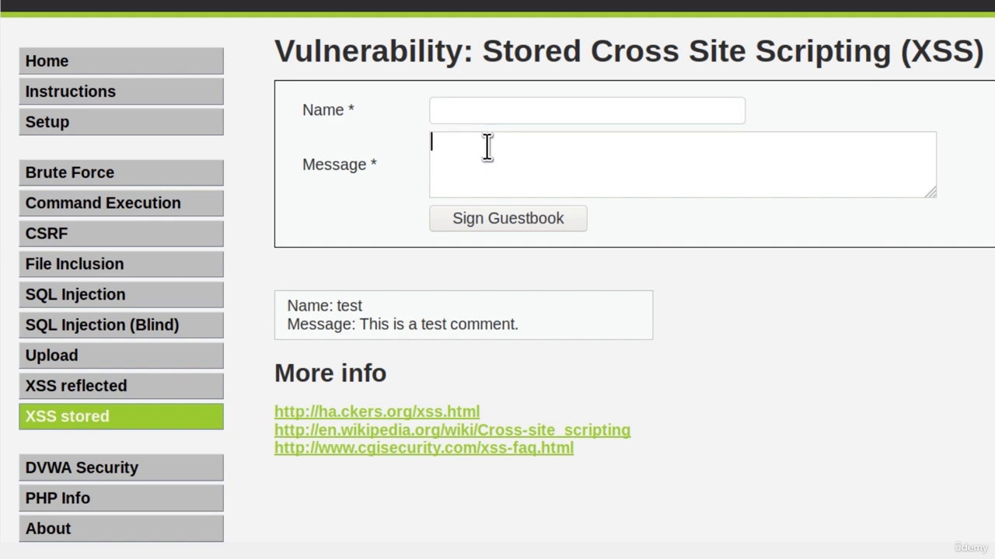
{"action": "type", "text": "<script>alert('1')<"}
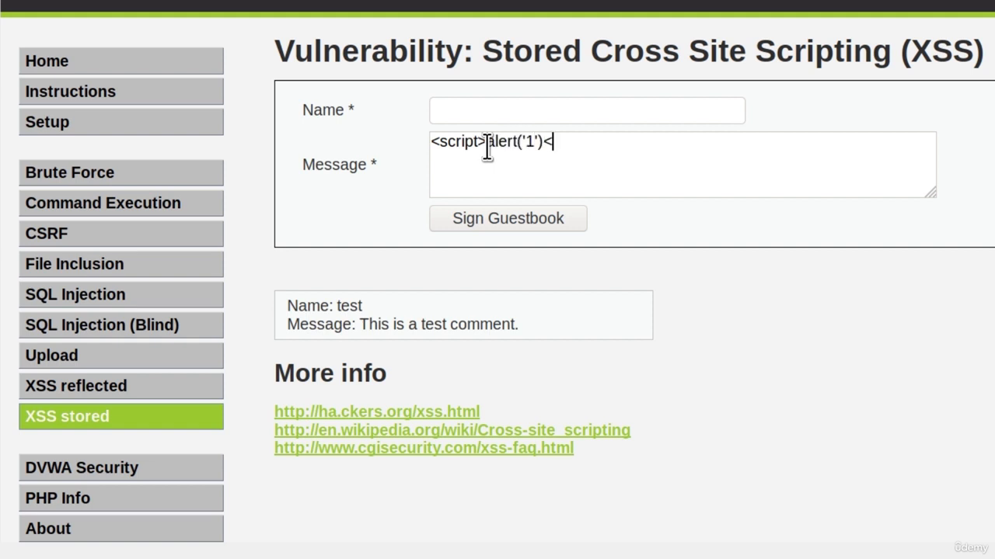
{"action": "type", "text": "/script>"}
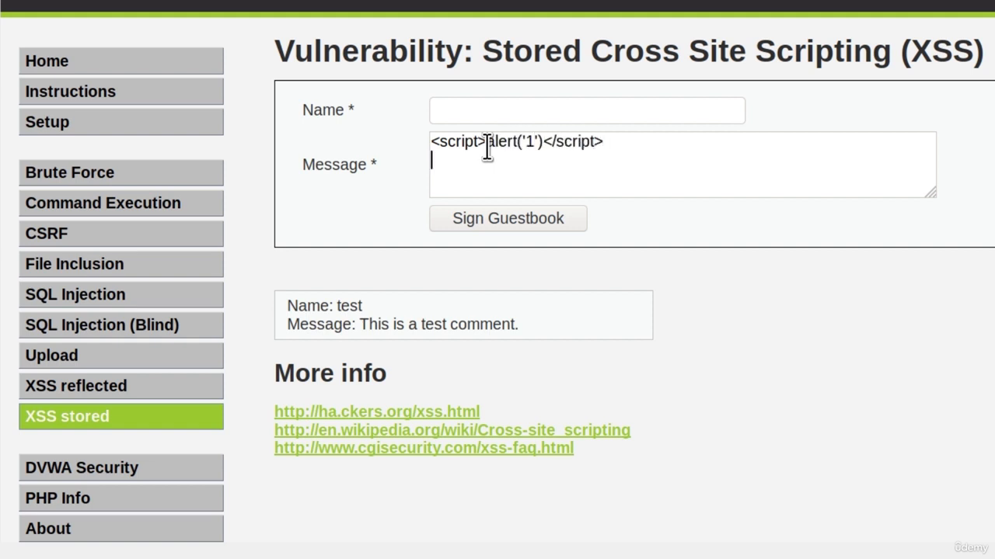
{"action": "type", "text": "test"}
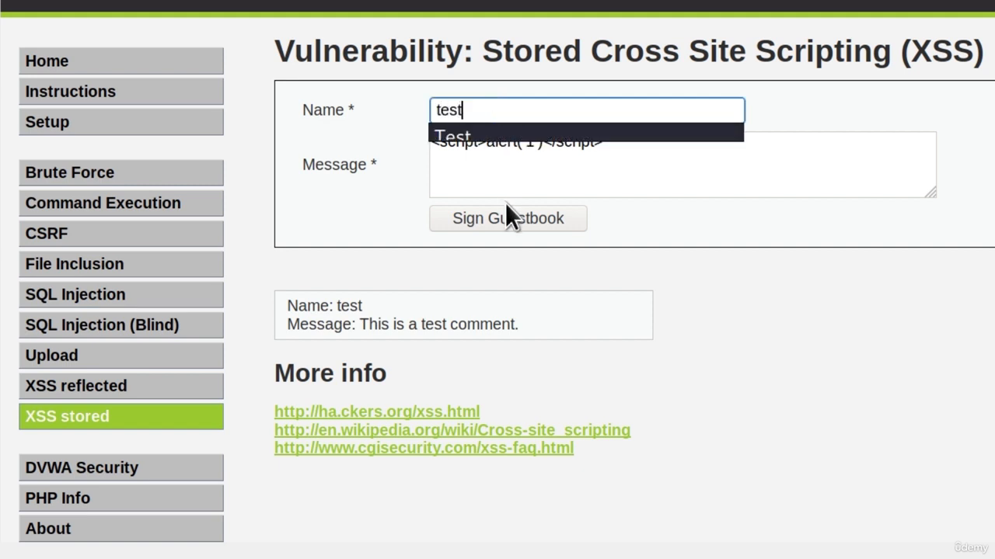
- Sign the guestbook and examine the stored entry showing alert(\'1\') with script tags stripped
{"action": "left_click", "coordinate": [508, 218]}
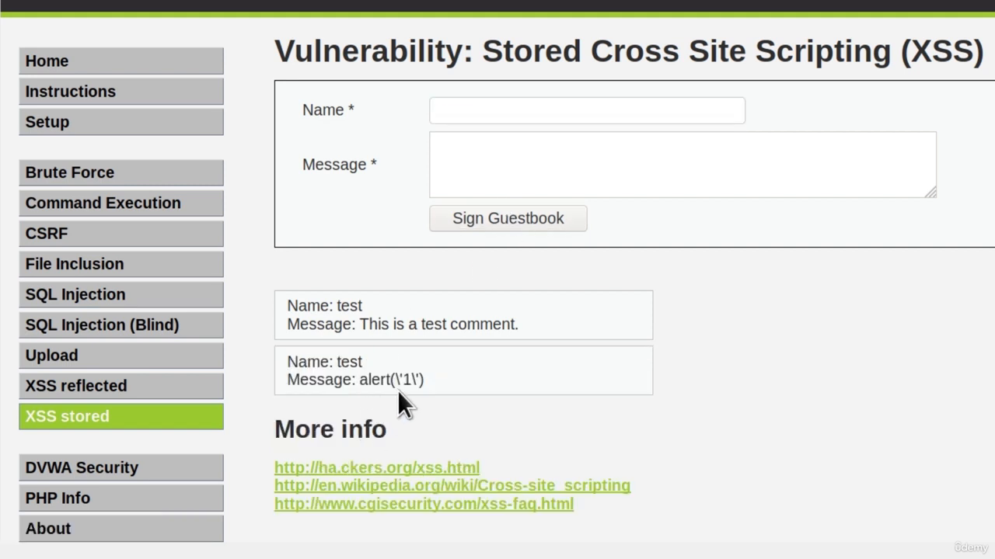
{"action": "mouse_move", "coordinate": [412, 386]}
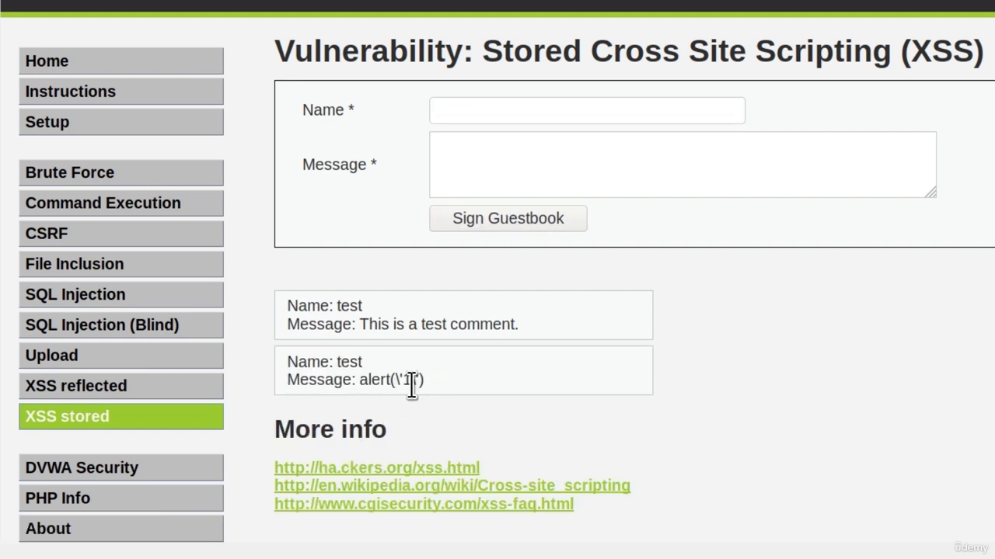
{"action": "double_click", "coordinate": [397, 379]}
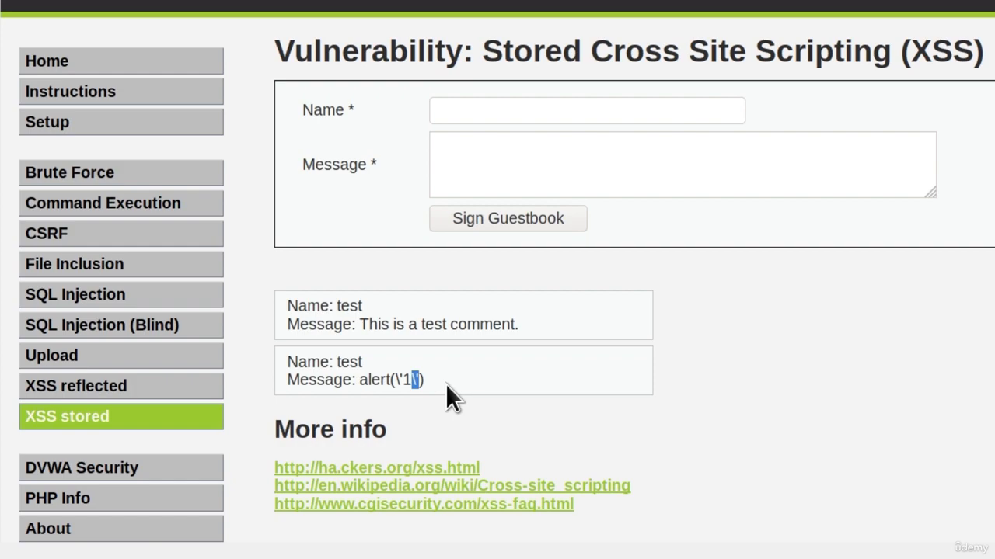
{"action": "scroll", "scroll_direction": "down", "scroll_amount": 3}
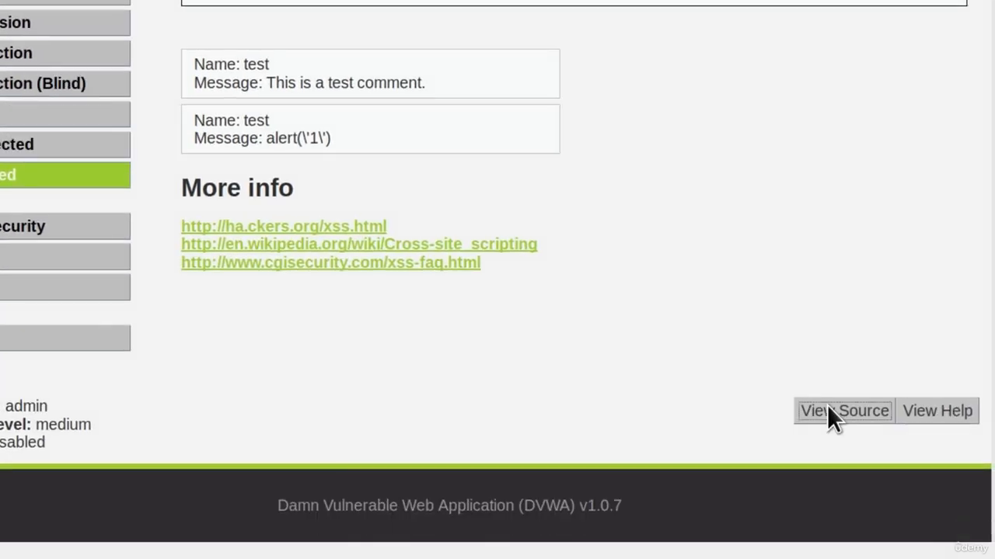
- Review the medium-level Stored XSS source, highlighting the message sanitizing block
{"action": "left_click", "coordinate": [843, 410]}
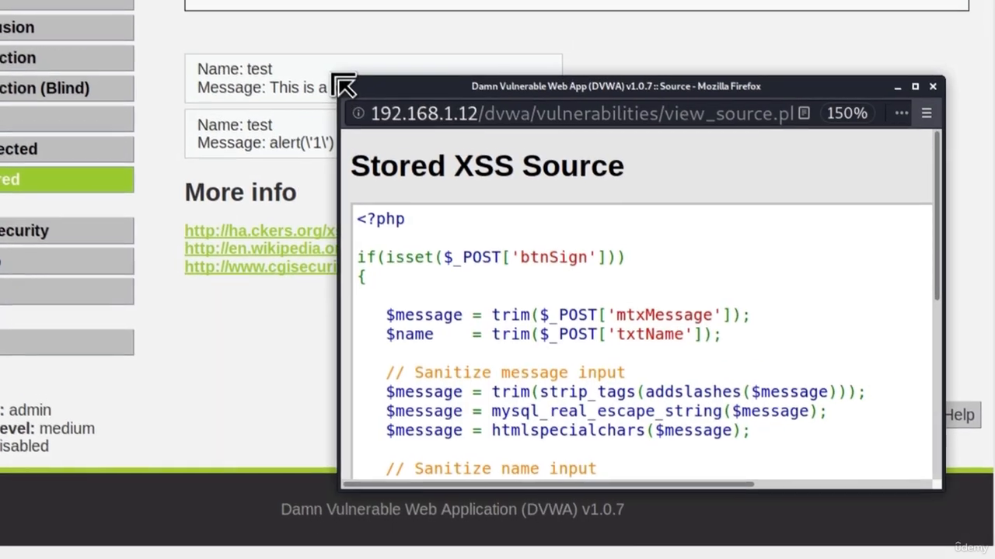
{"action": "left_click", "coordinate": [914, 86]}
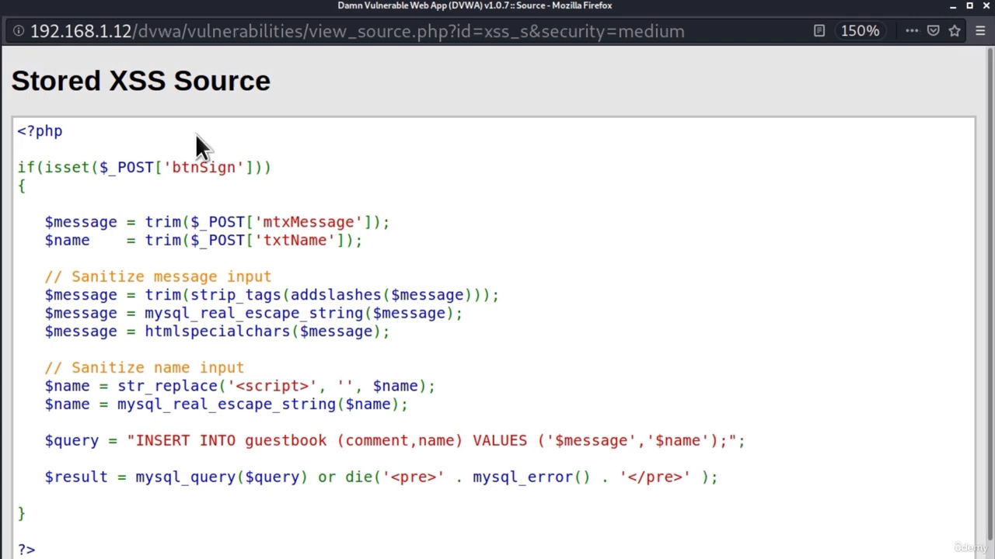
{"action": "double_click", "coordinate": [52, 277]}
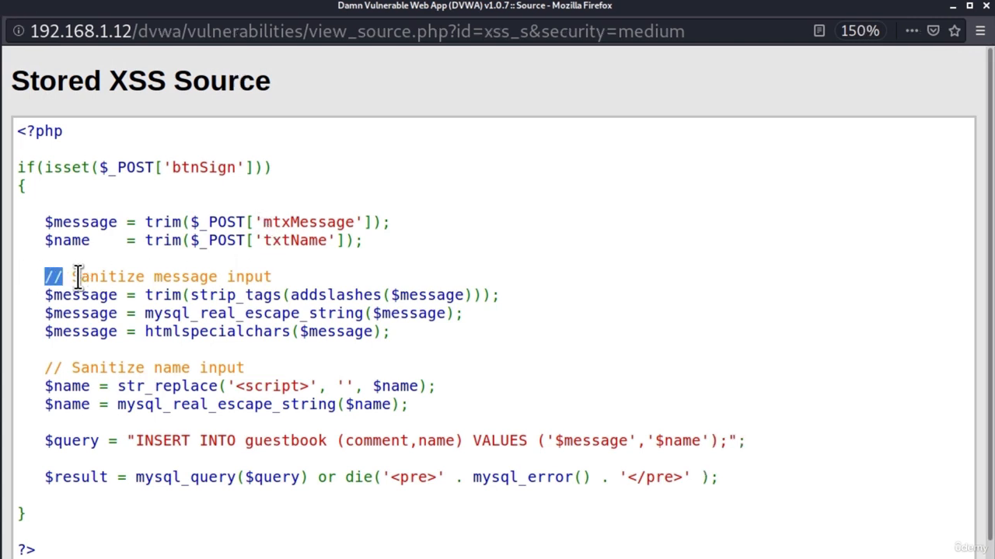
{"action": "left_click_drag", "start_coordinate": [70, 277], "coordinate": [175, 332]}
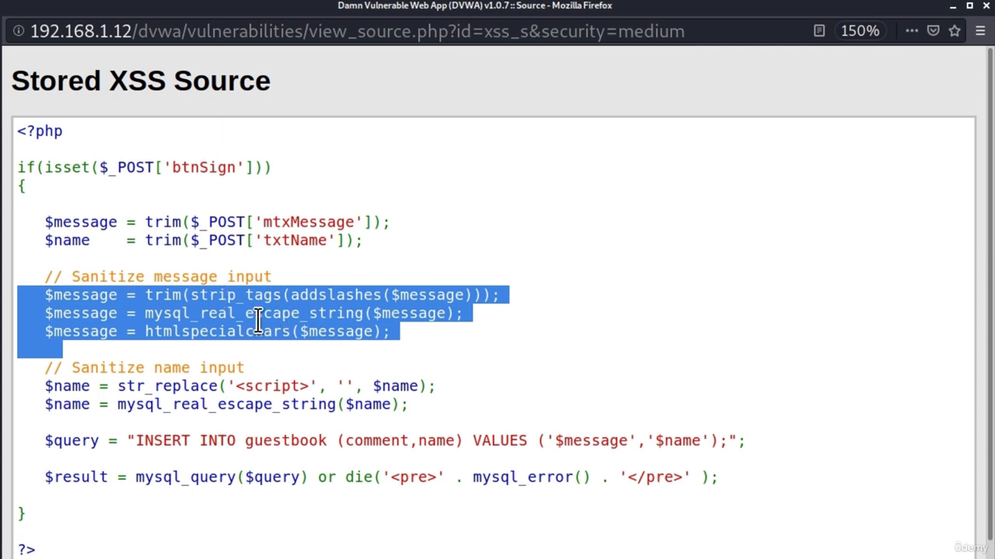
{"action": "mouse_move", "coordinate": [262, 319]}
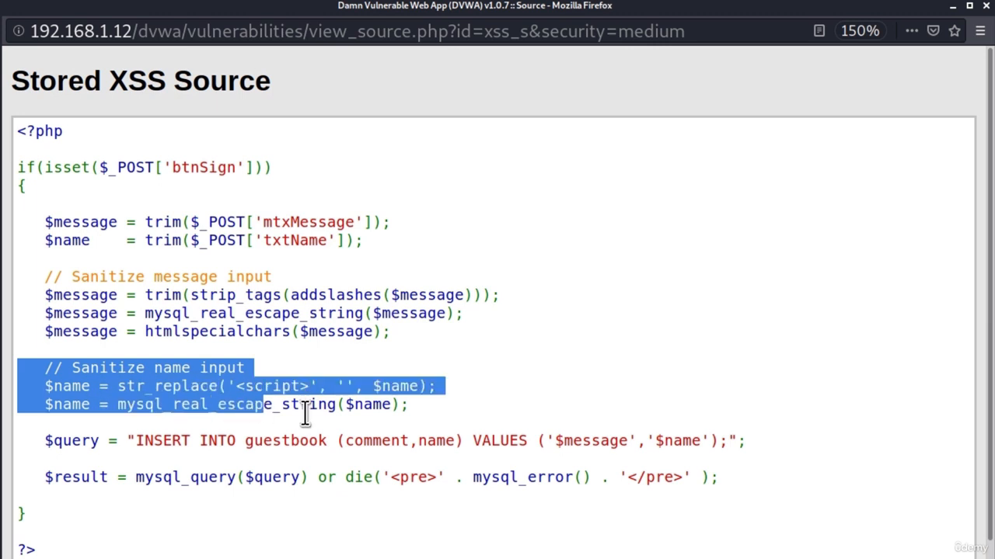
{"action": "left_click", "coordinate": [447, 408]}
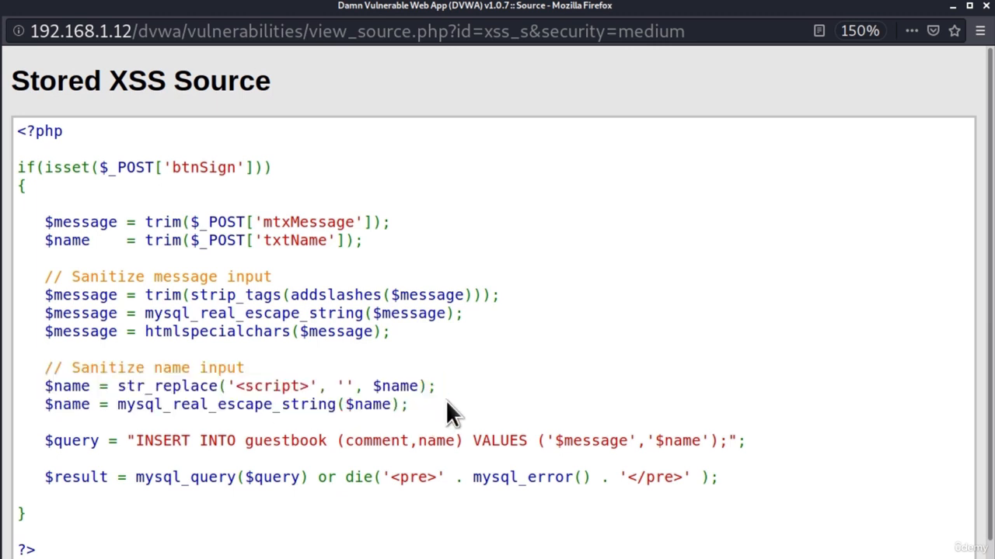
{"action": "mouse_move", "coordinate": [171, 326]}
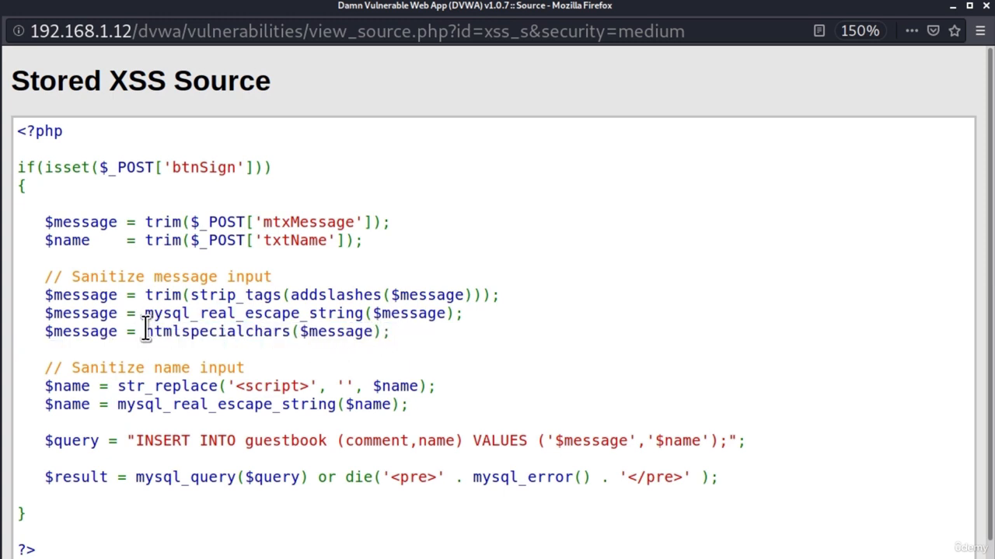
{"action": "double_click", "coordinate": [217, 332]}
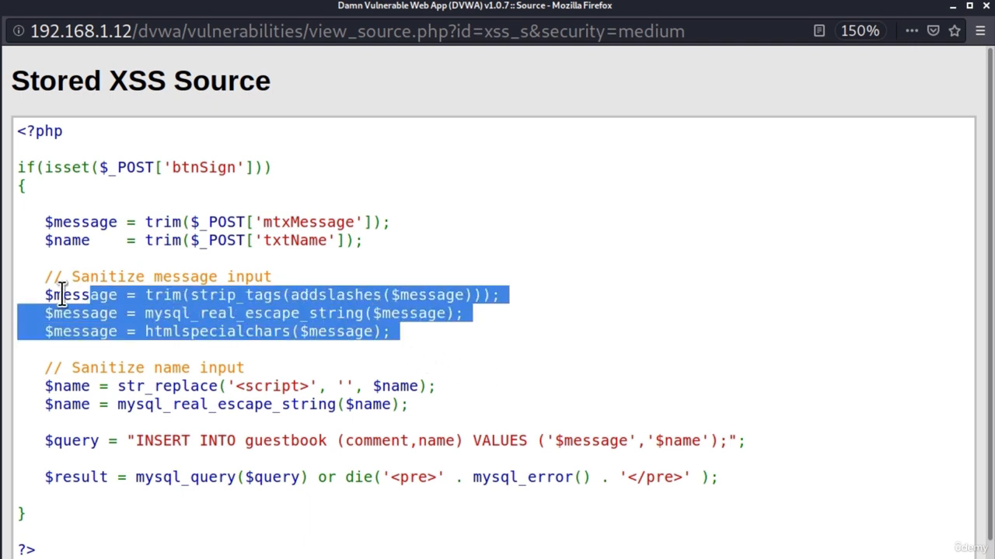
{"action": "left_click_drag", "start_coordinate": [58, 295], "coordinate": [23, 277]}
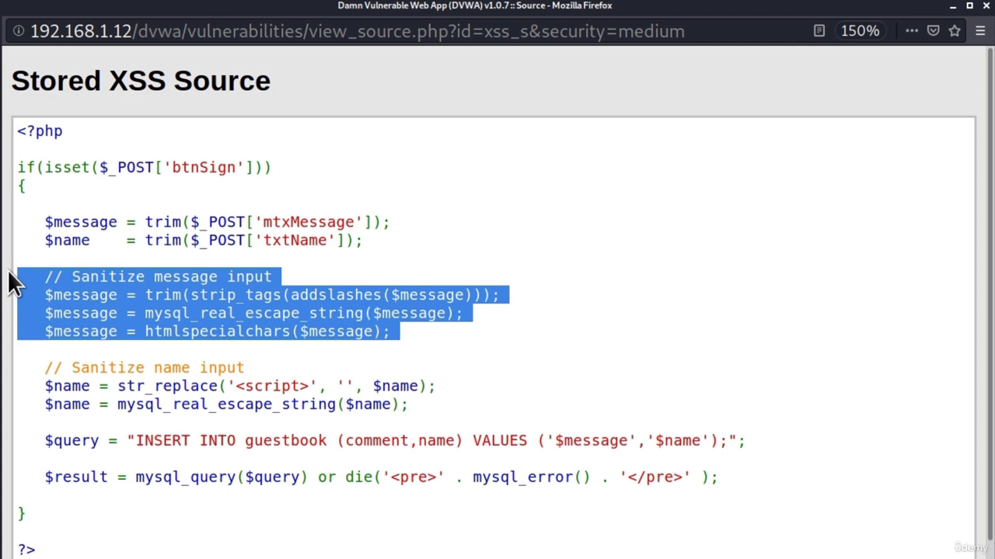
{"action": "left_click", "coordinate": [208, 277]}
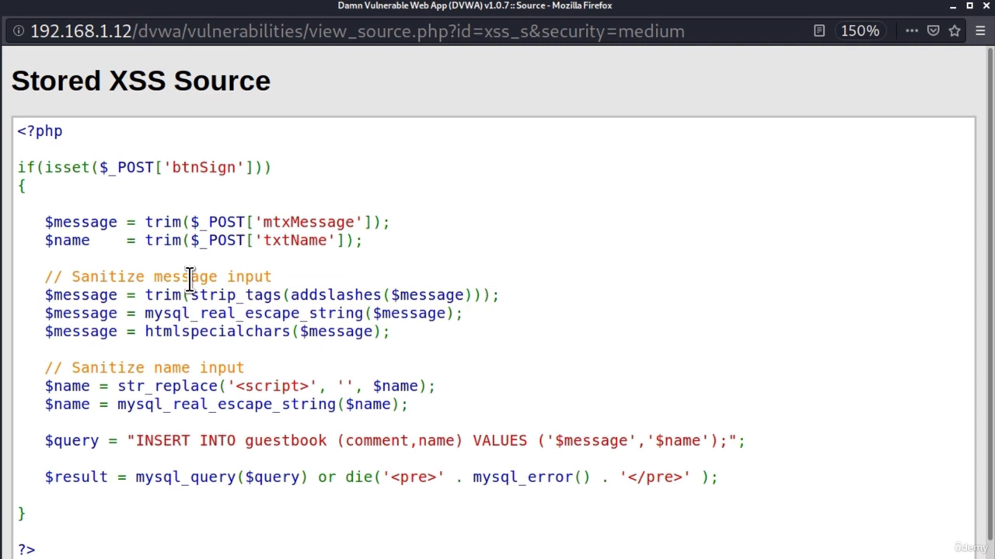
{"action": "mouse_move", "coordinate": [325, 386]}
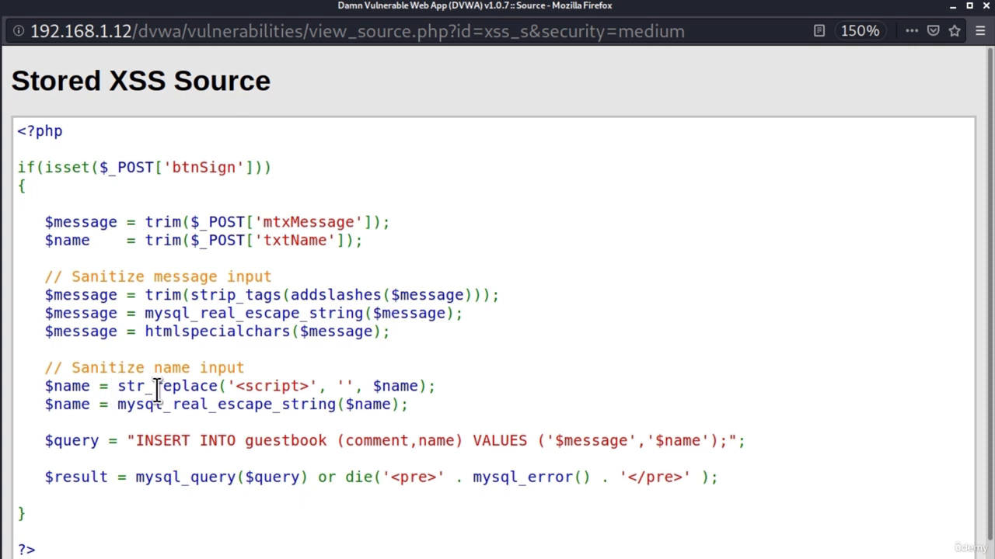
{"action": "mouse_move", "coordinate": [328, 386]}
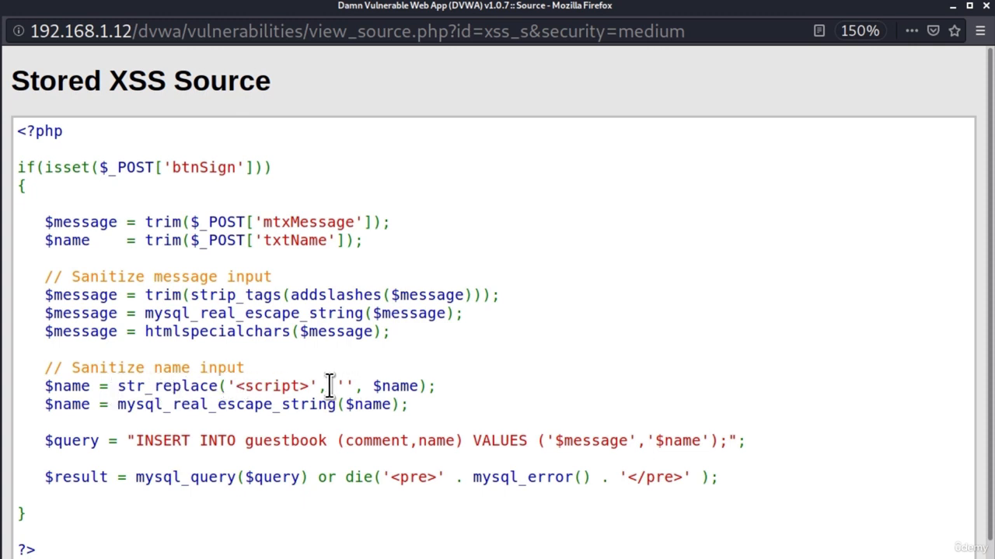
- Note the str_replace stripping <script>, then start typing <script>al into the Name field
{"action": "double_click", "coordinate": [347, 387]}
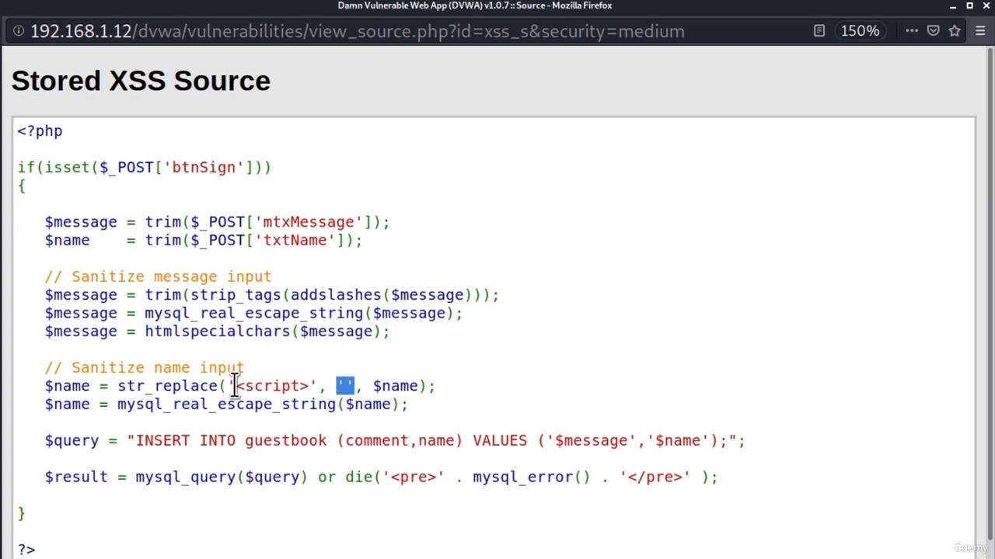
{"action": "double_click", "coordinate": [268, 385]}
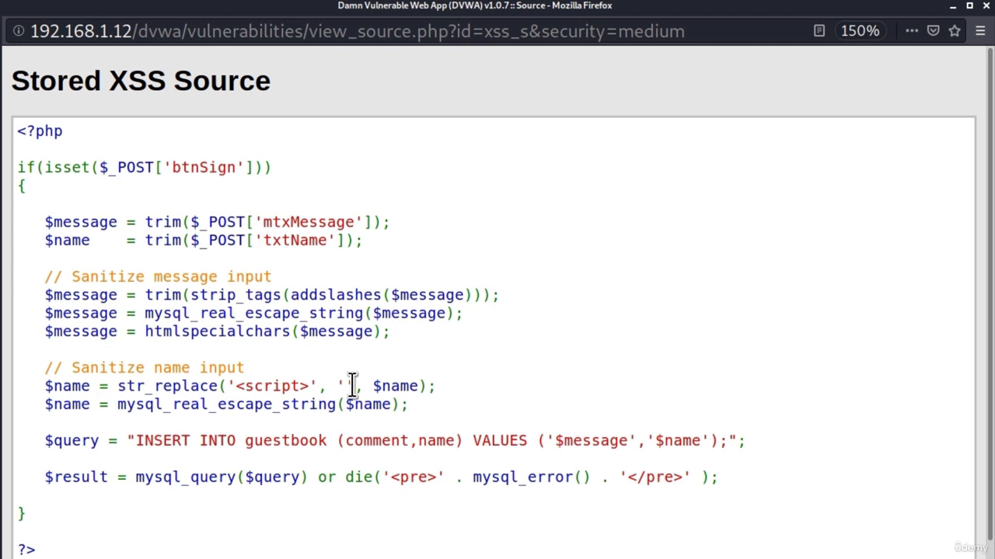
{"action": "mouse_move", "coordinate": [940, 73]}
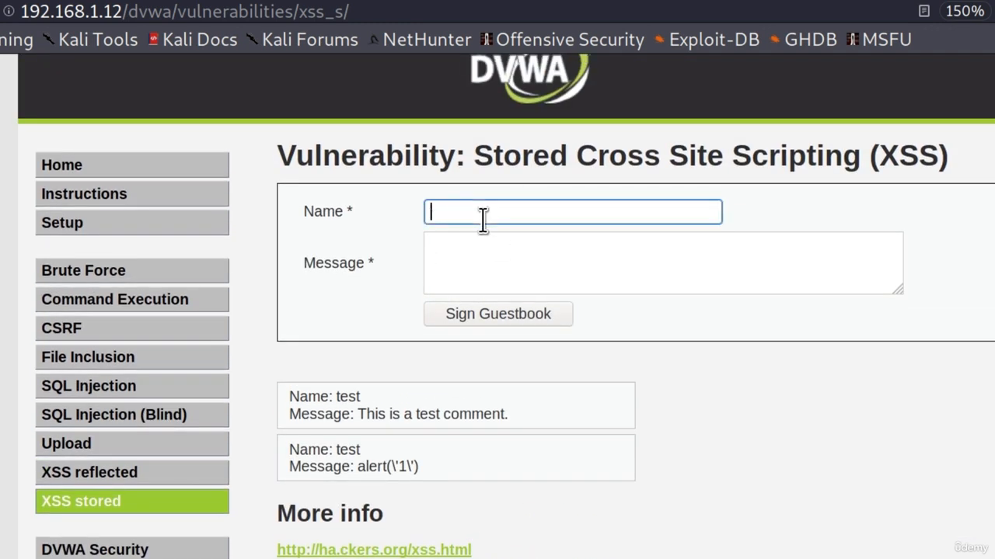
{"action": "type", "text": "<script>a"}
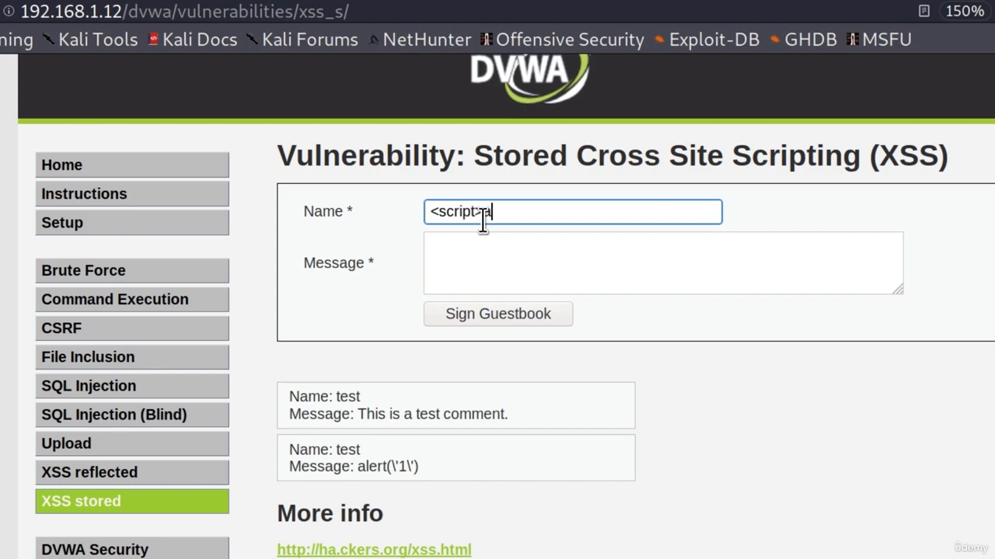
{"action": "type", "text": "al"}
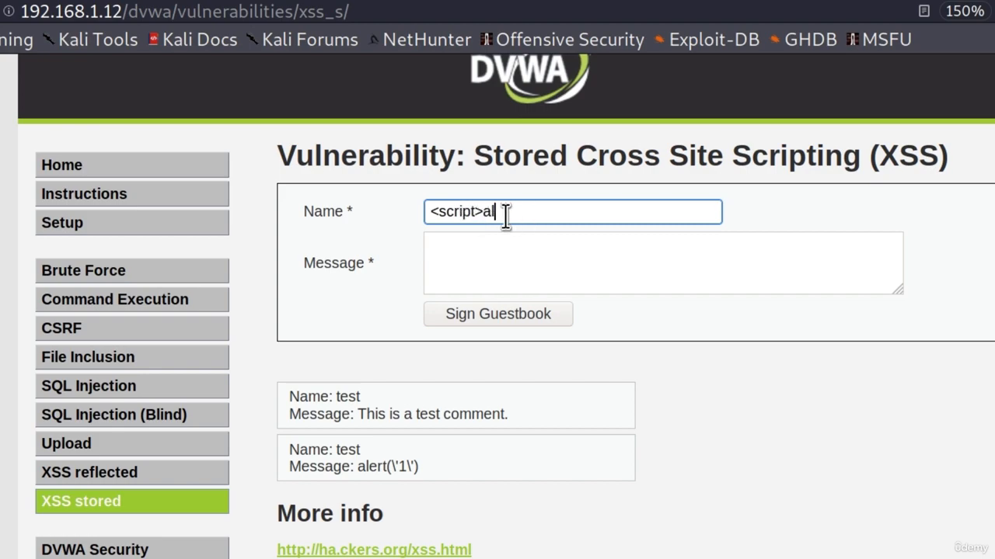
- Inspect the page and expand the form markup down to the txtName input with maxlength 10
{"action": "right_click", "coordinate": [598, 369]}
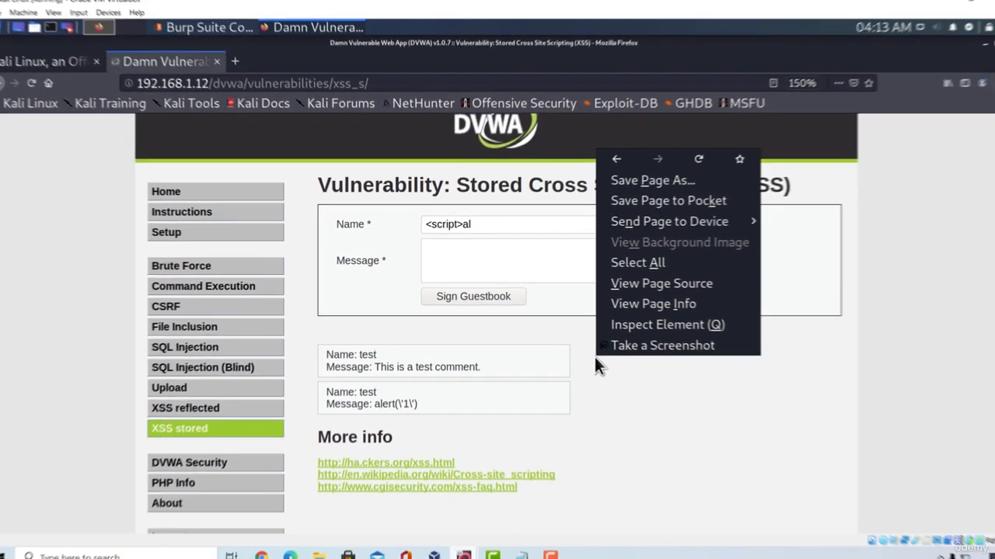
{"action": "left_click", "coordinate": [666, 324]}
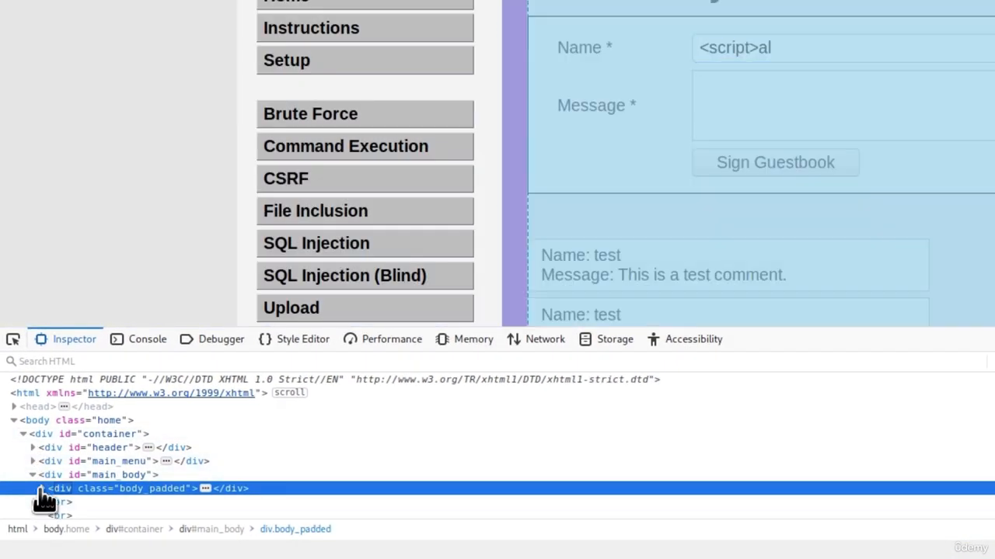
{"action": "left_click", "coordinate": [32, 488]}
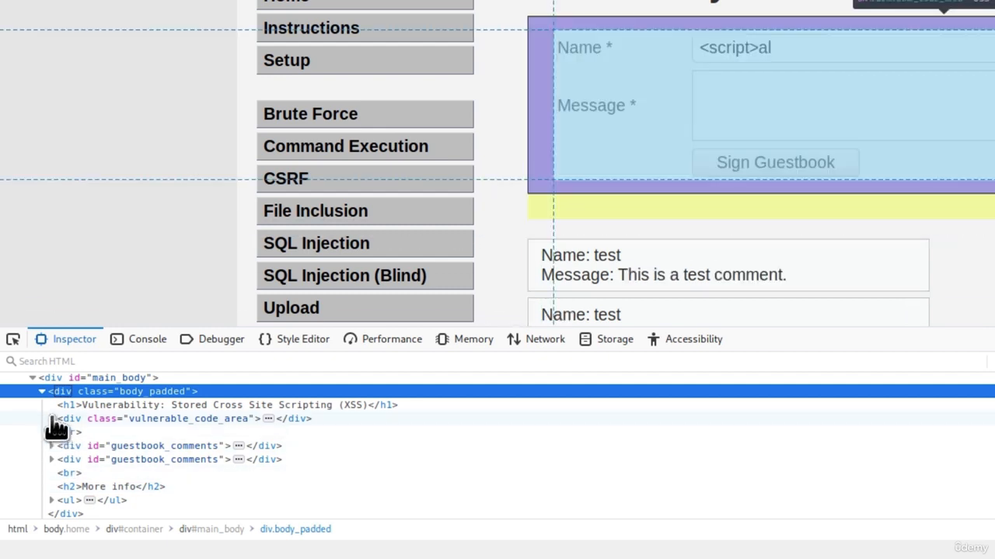
{"action": "left_click", "coordinate": [52, 418]}
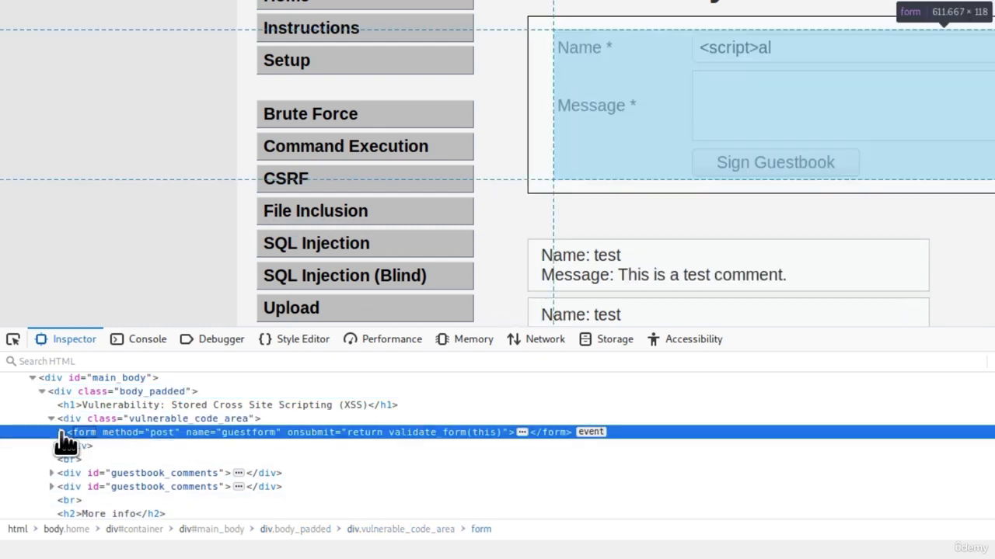
{"action": "left_click", "coordinate": [60, 432]}
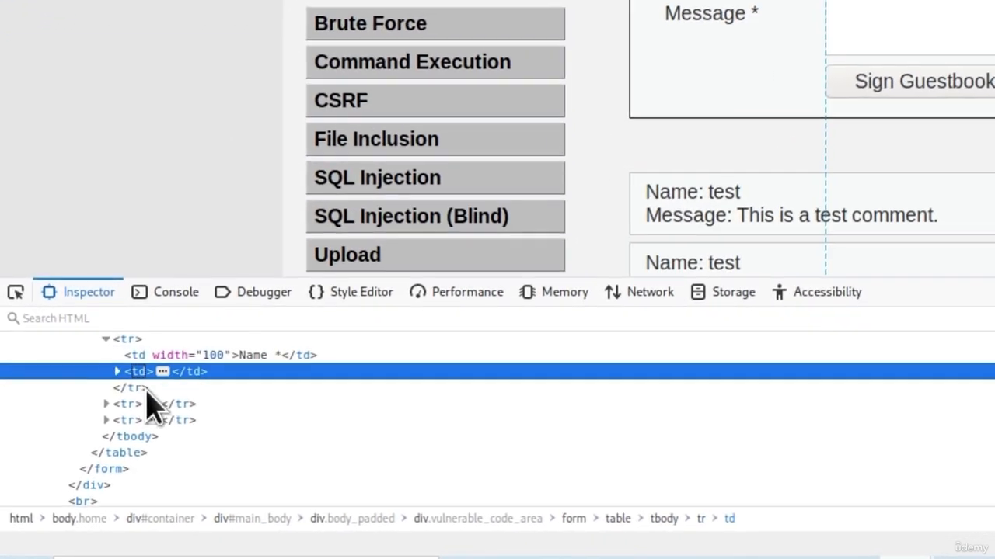
{"action": "left_click", "coordinate": [117, 372]}
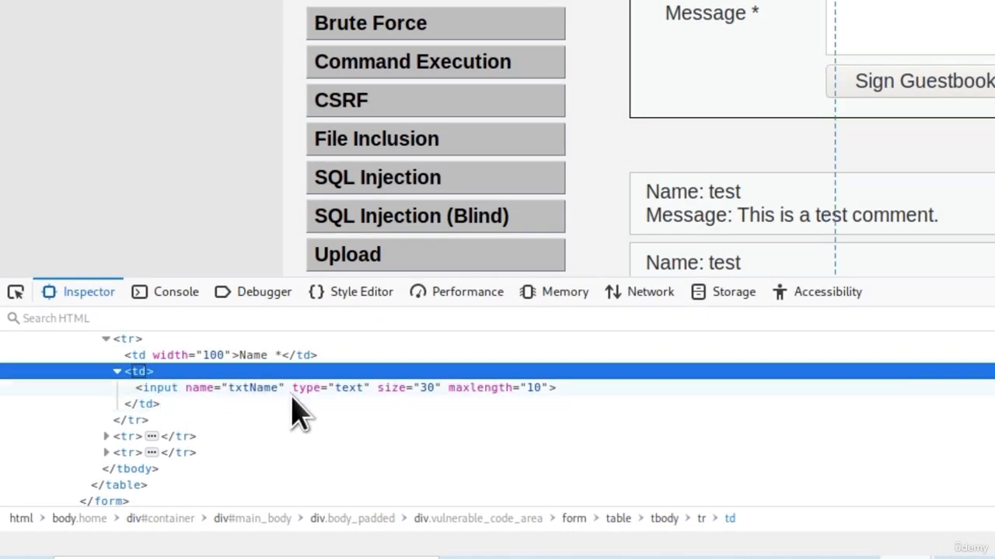
{"action": "mouse_move", "coordinate": [276, 401]}
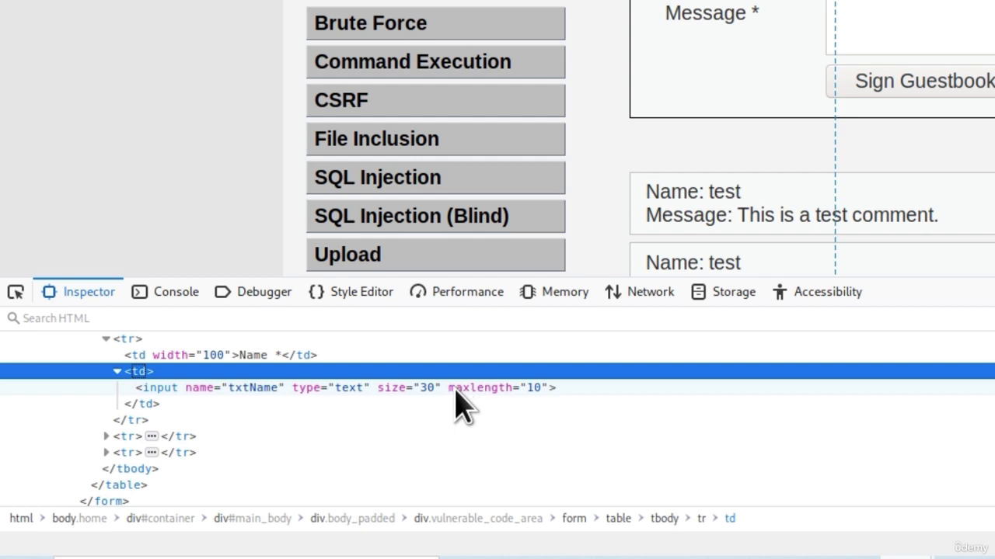
{"action": "mouse_move", "coordinate": [547, 408]}
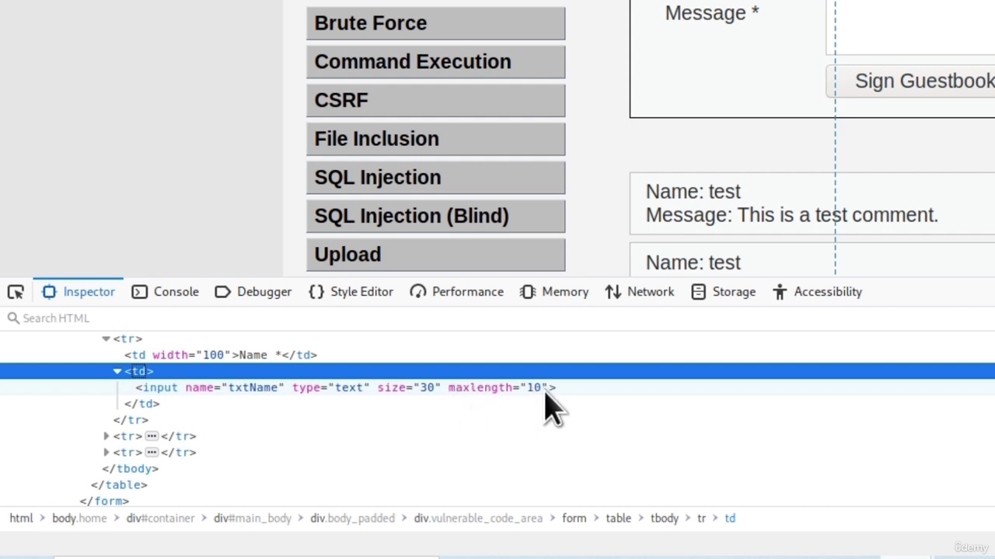
{"action": "mouse_move", "coordinate": [540, 408]}
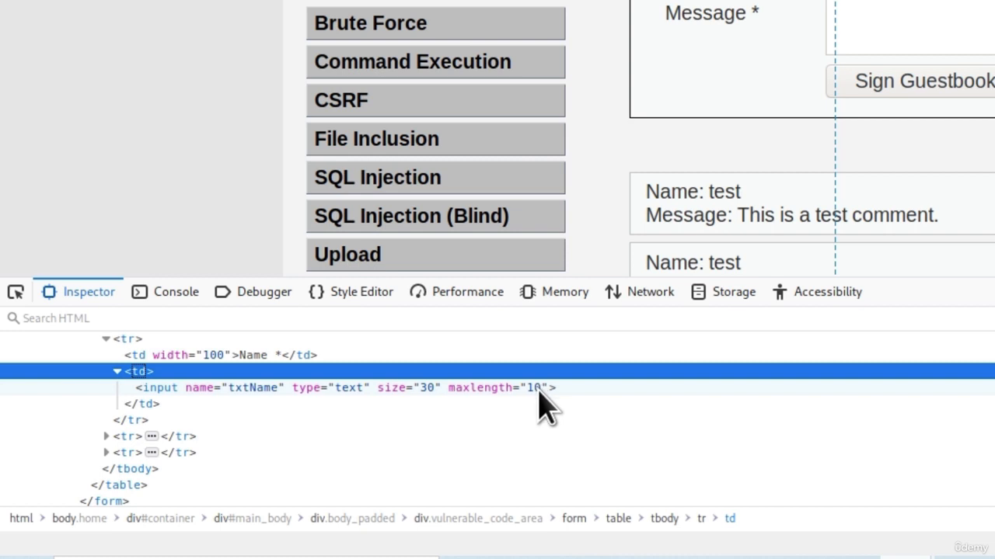
{"action": "left_click", "coordinate": [497, 387]}
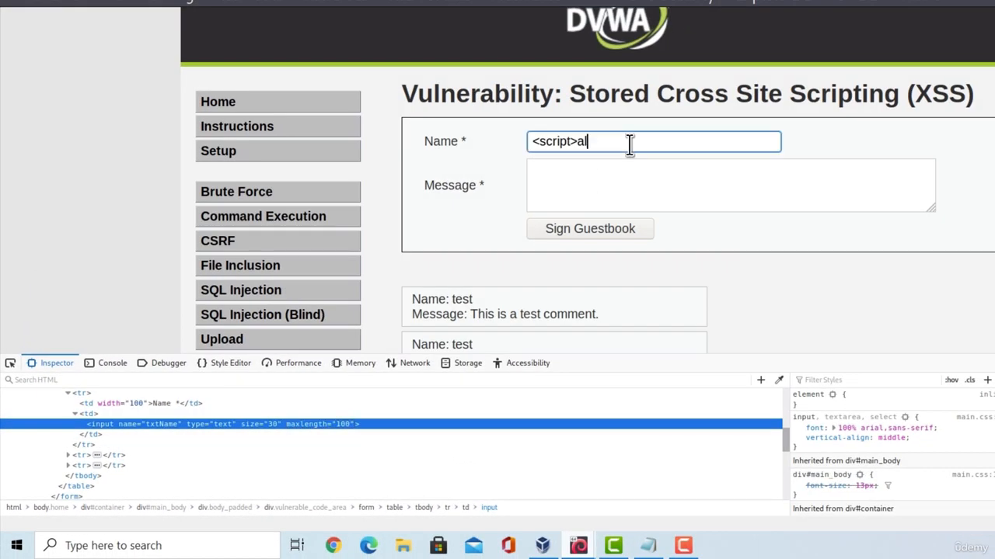
- With maxlength raised to 100, complete the name as <script>alert('1')</script>
{"action": "type", "text": "ert"}
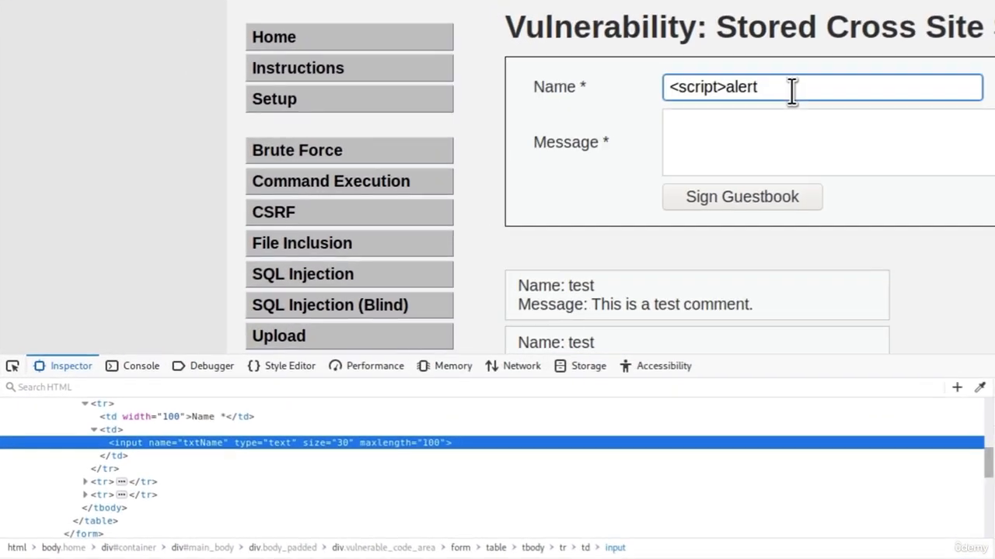
{"action": "mouse_move", "coordinate": [178, 443]}
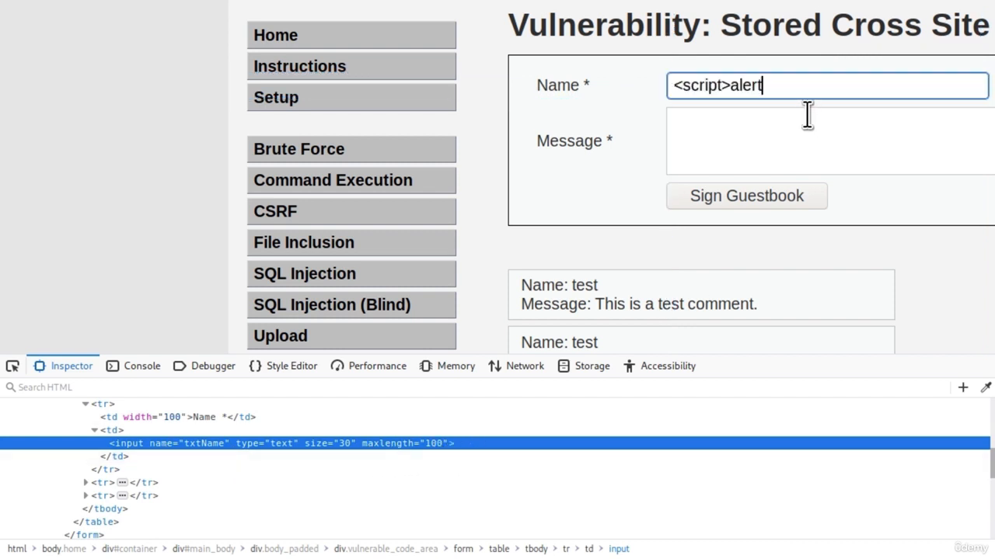
{"action": "mouse_move", "coordinate": [796, 115]}
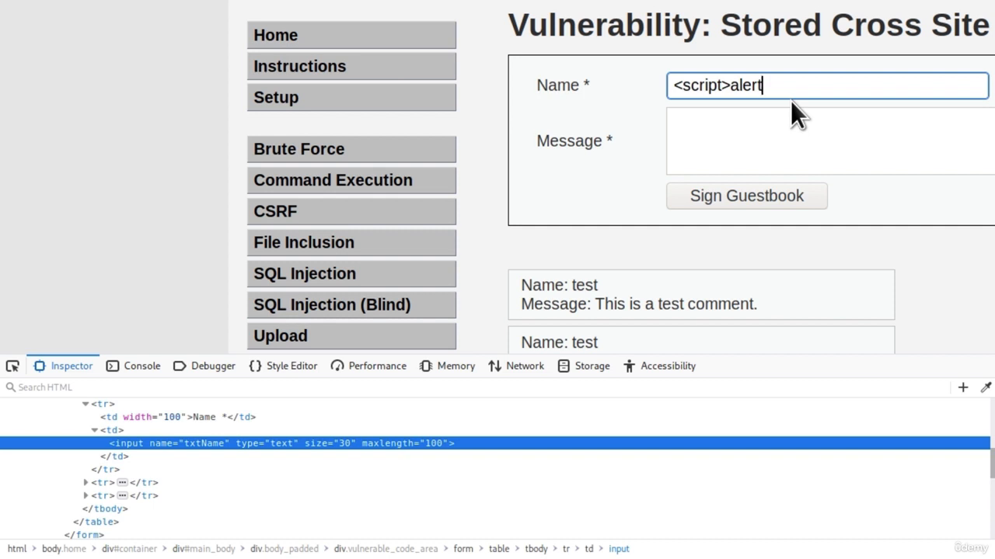
{"action": "type", "text": "('1'"}
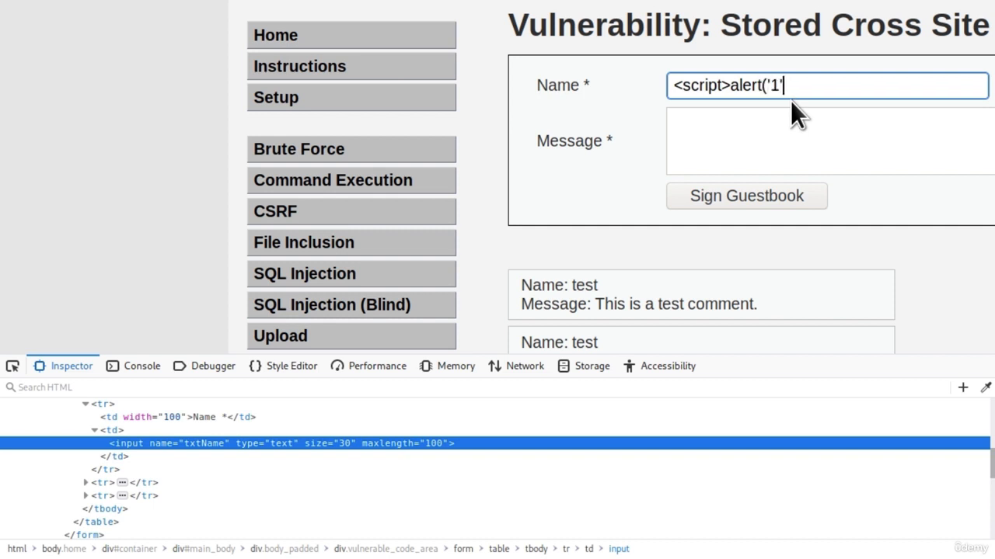
{"action": "type", "text": "')</script>"}
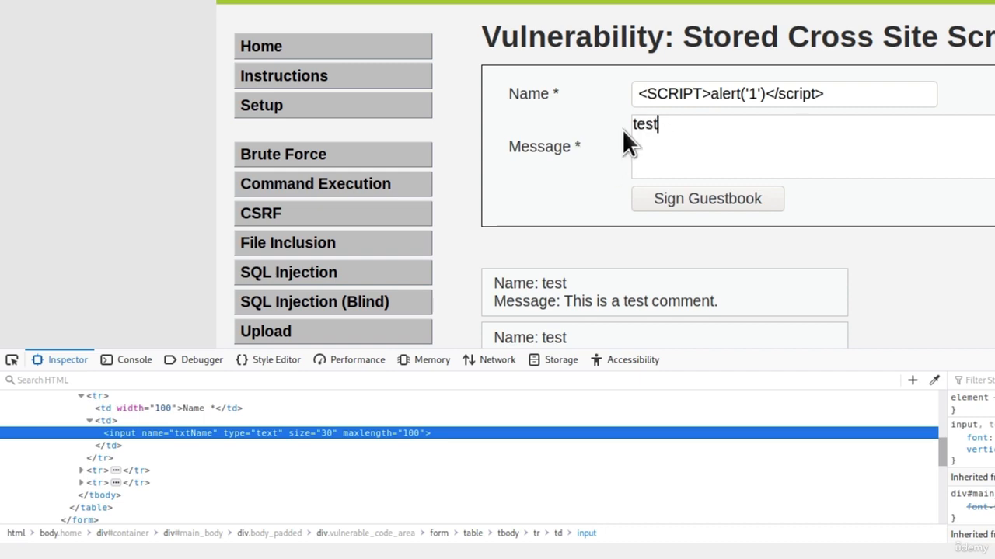
{"action": "mouse_move", "coordinate": [691, 210]}
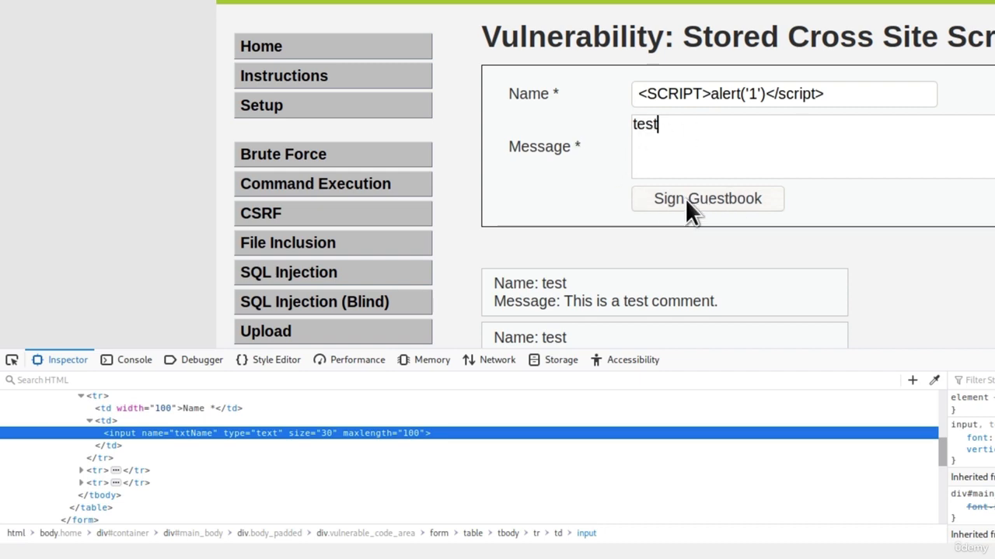
- Sign the guestbook with the <SCRIPT> name payload and dismiss the alert showing 1
{"action": "left_click", "coordinate": [707, 198]}
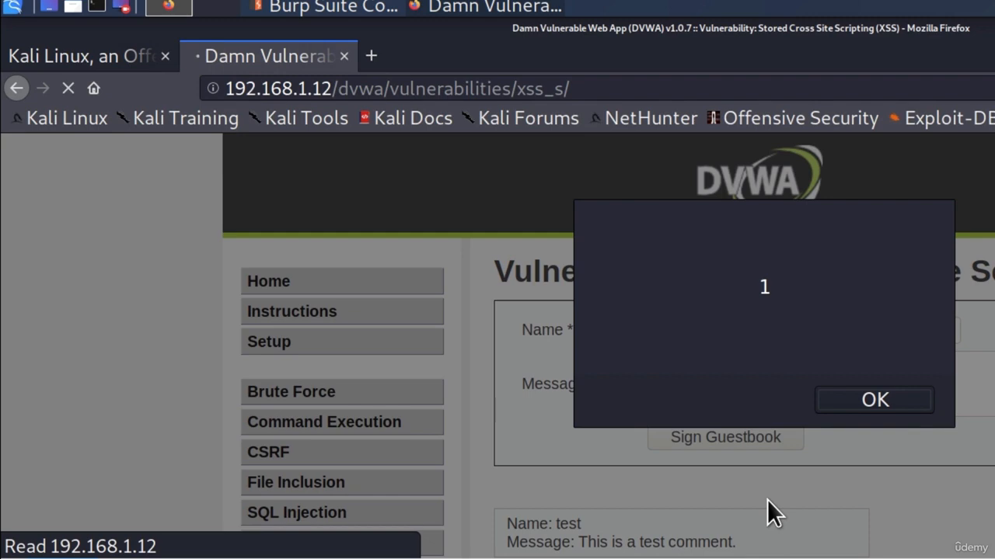
{"action": "left_click", "coordinate": [873, 400]}
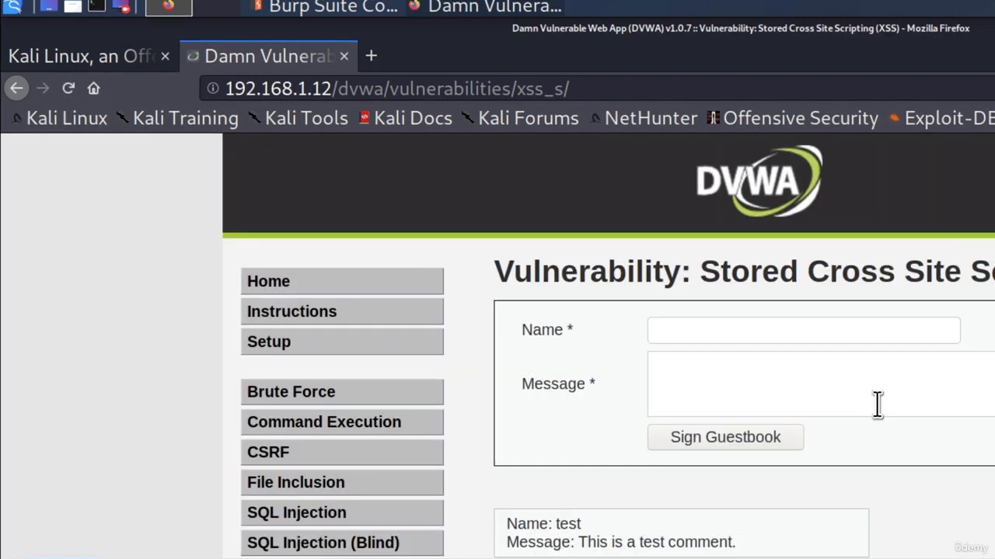